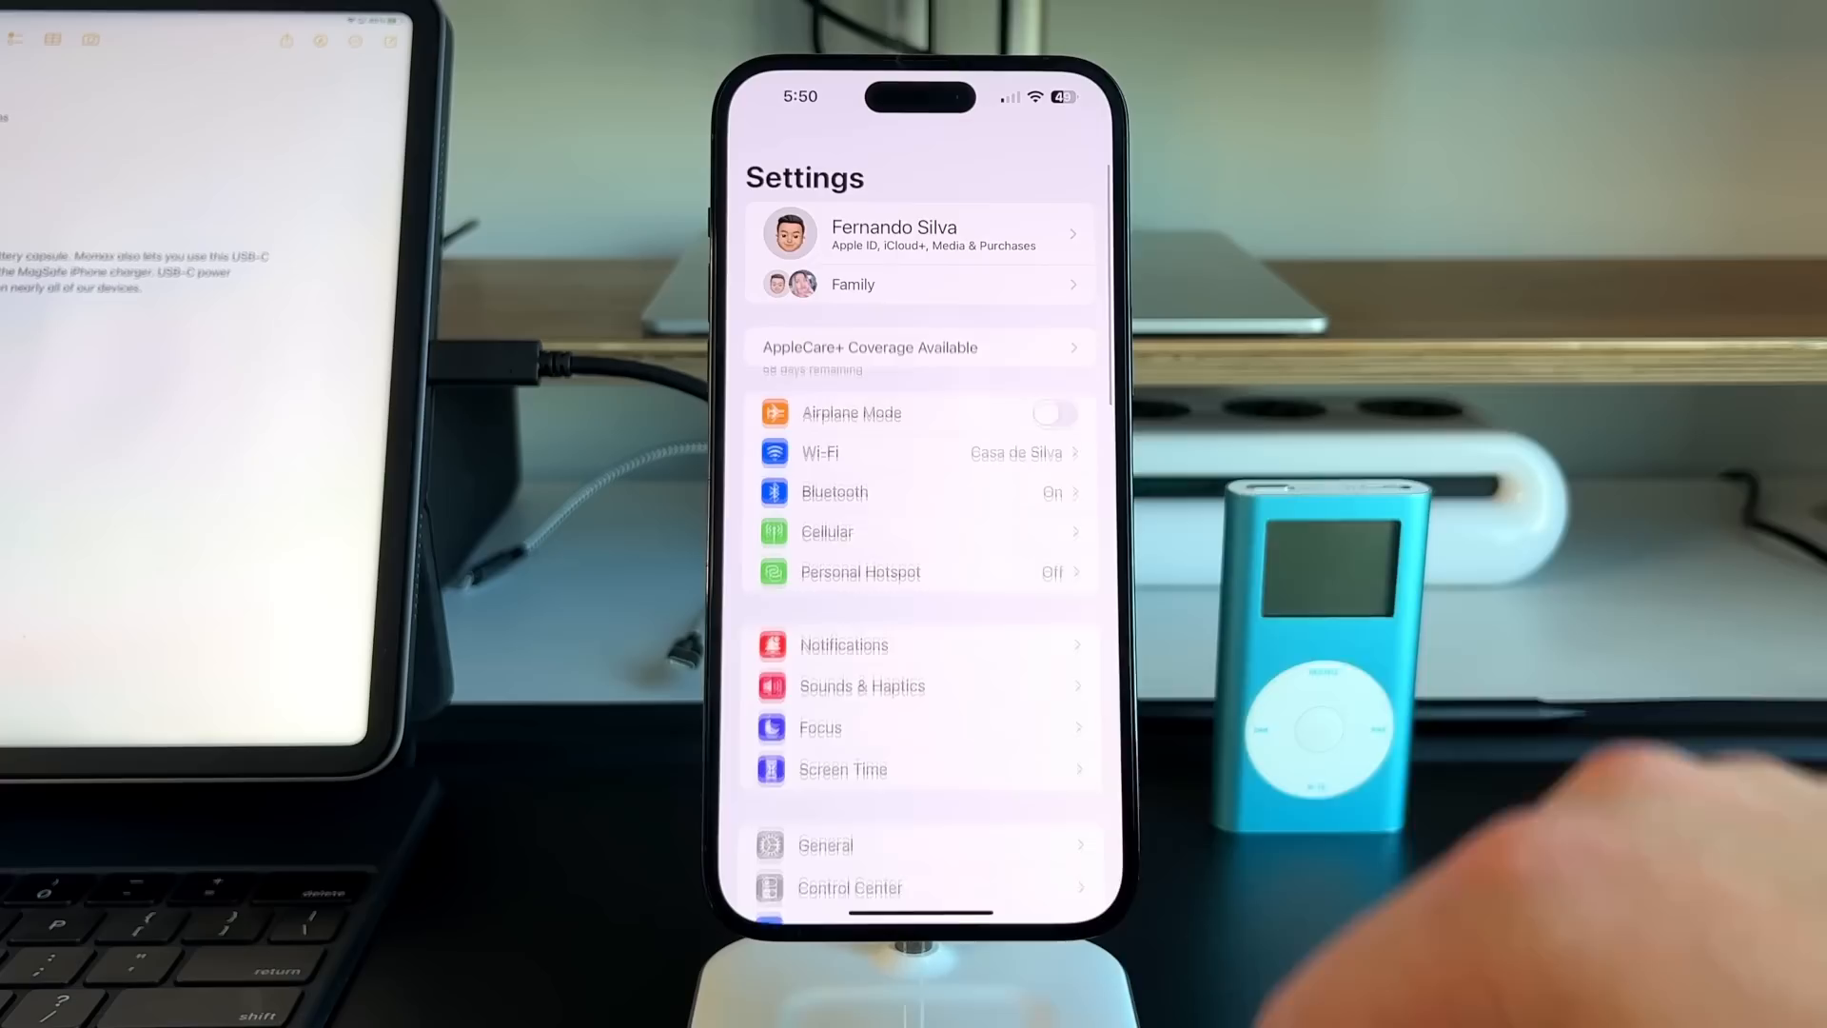
Step: Go to General > About in Settings to view the iOS version, model and storage
click(825, 845)
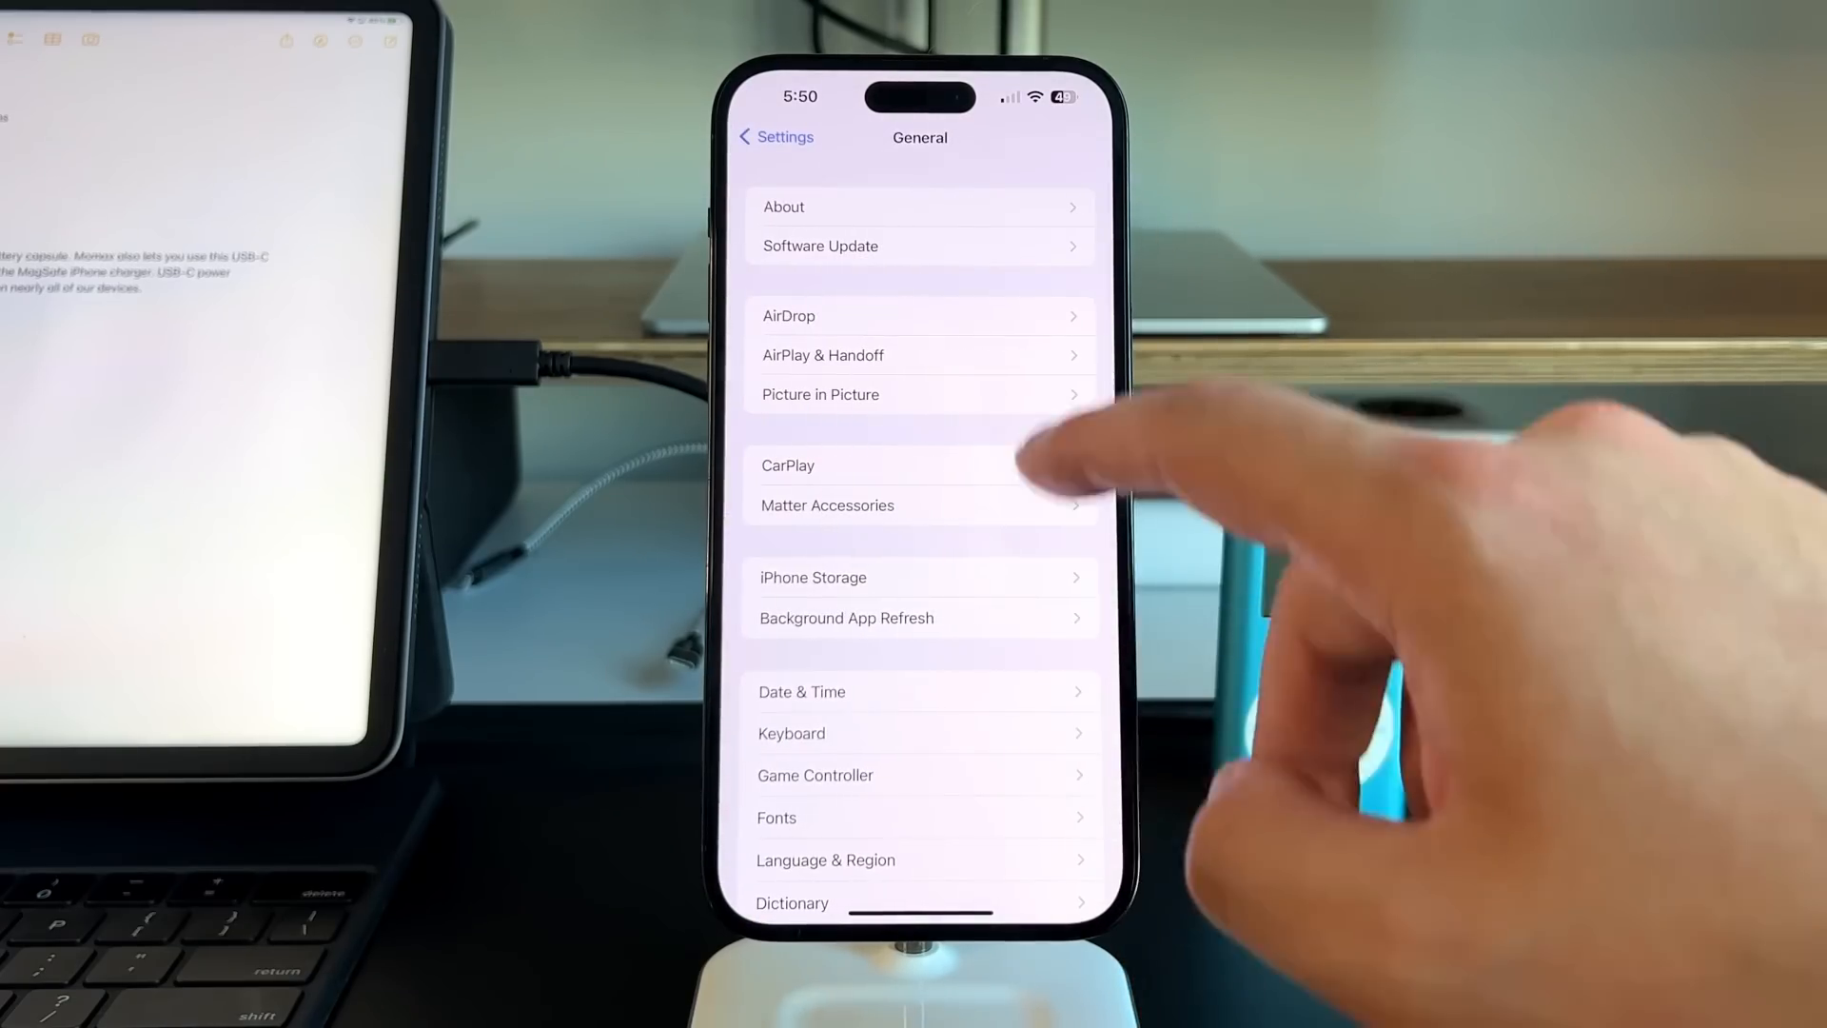
click(920, 206)
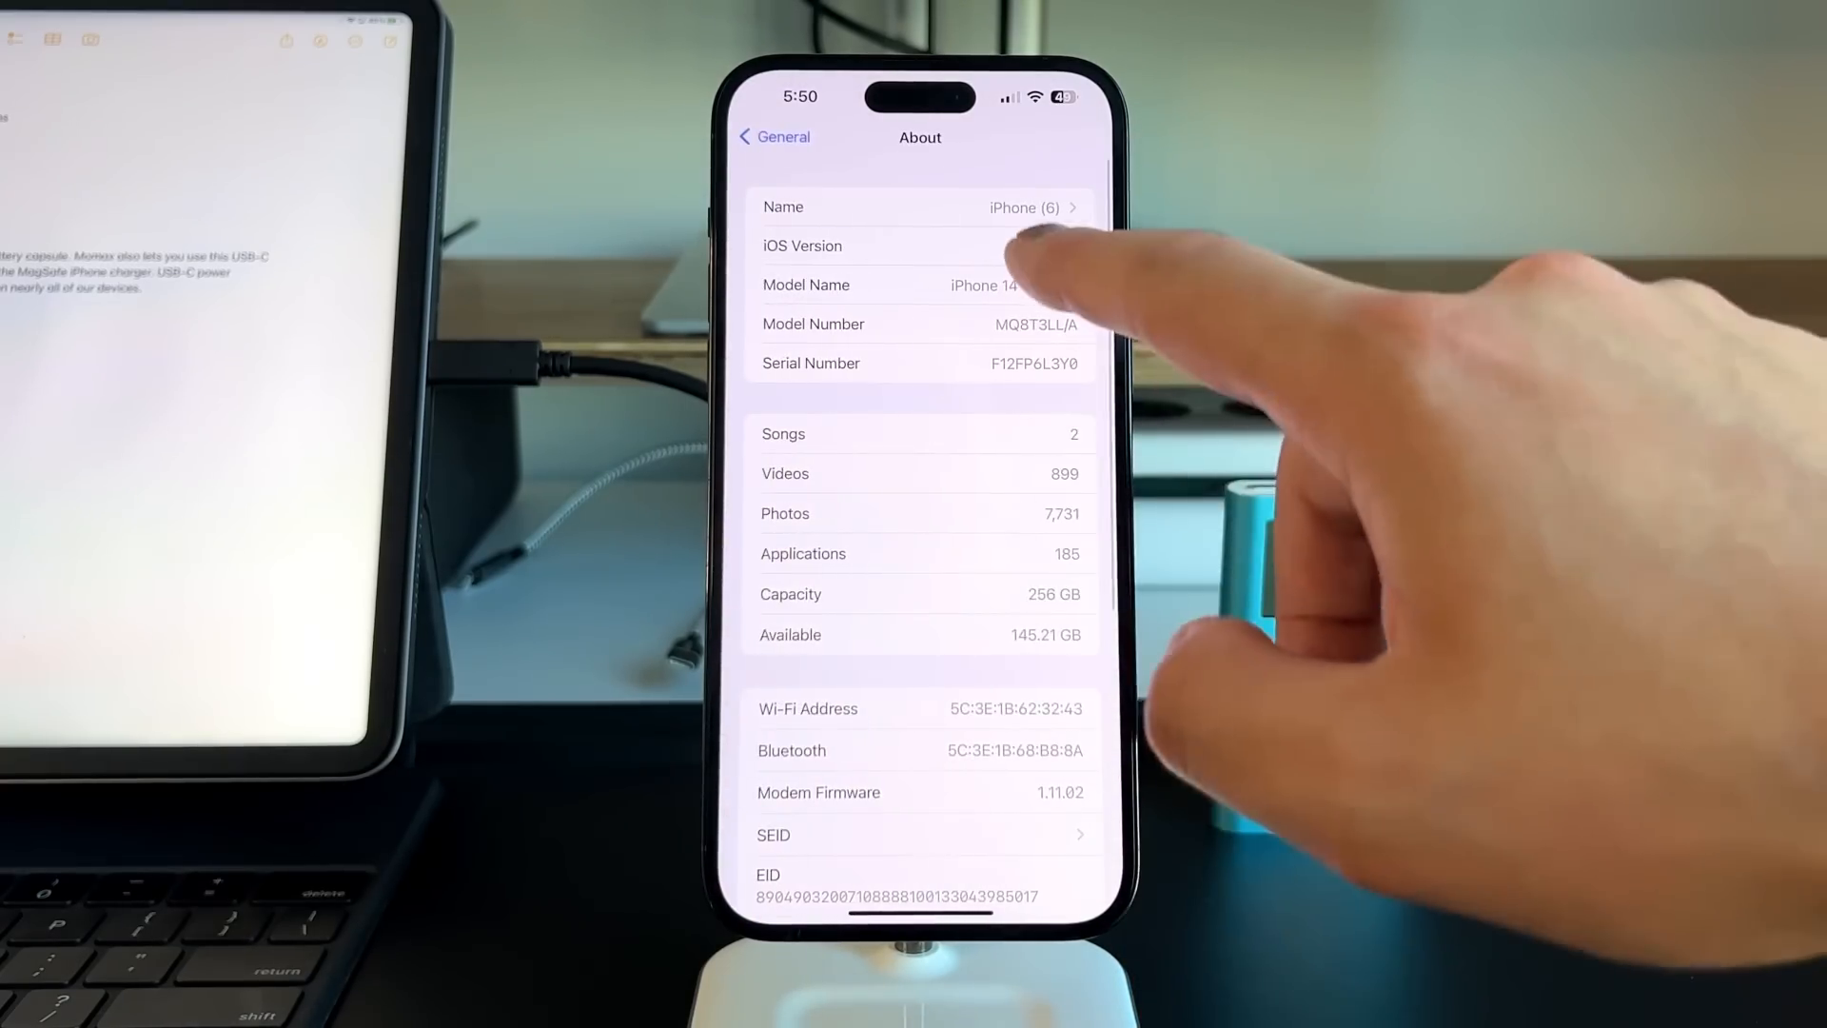
click(919, 246)
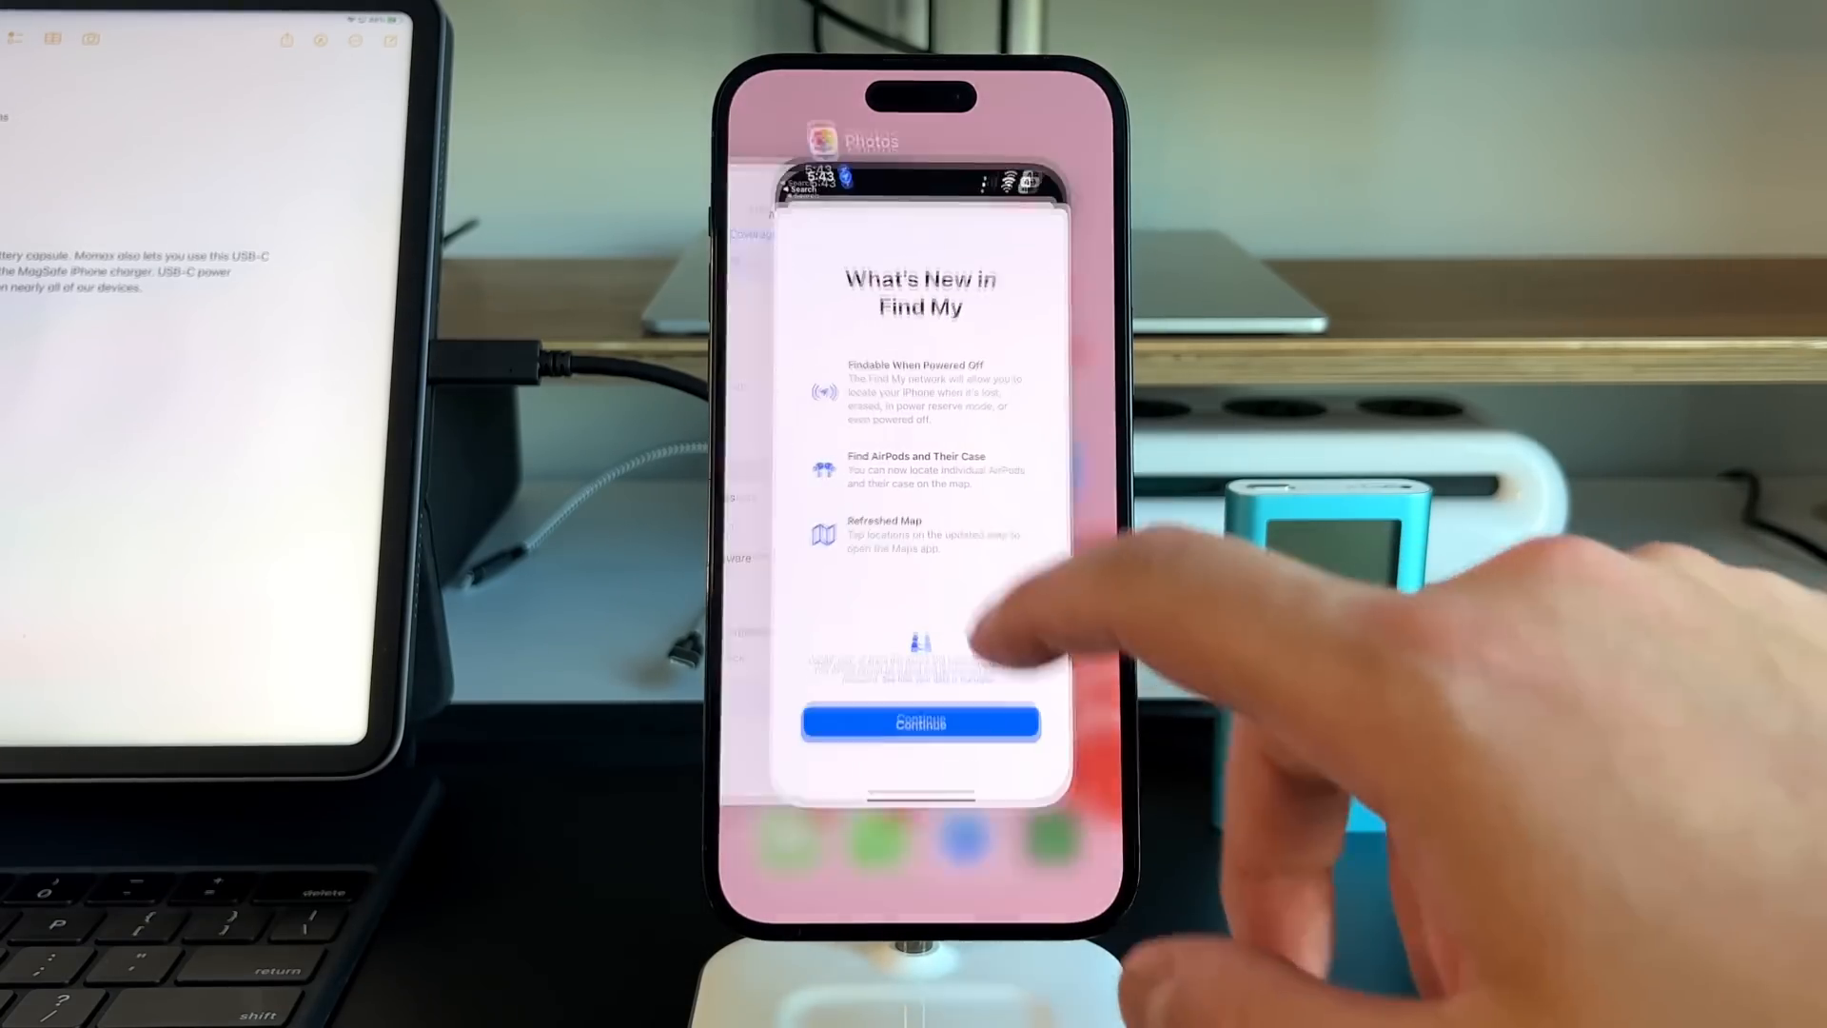
Step: From the home screen, open Settings' Shared Library and its Sharing from Camera options
click(920, 722)
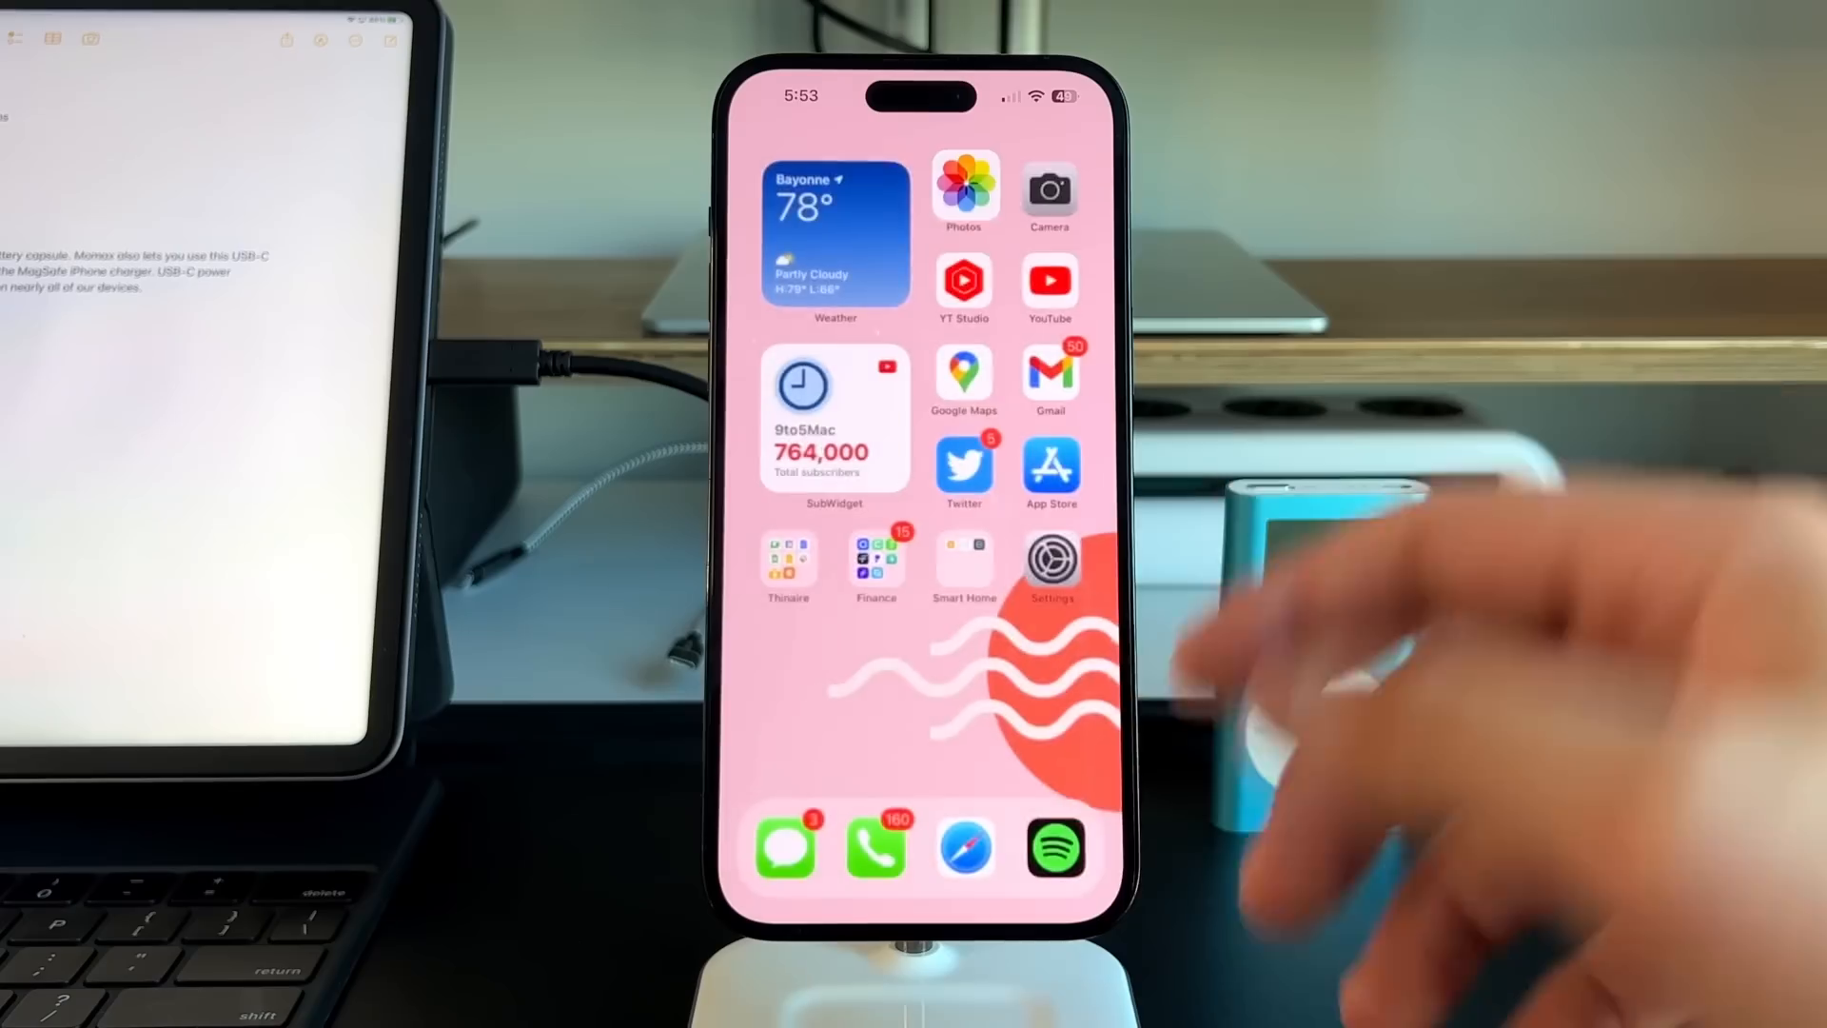
click(1050, 562)
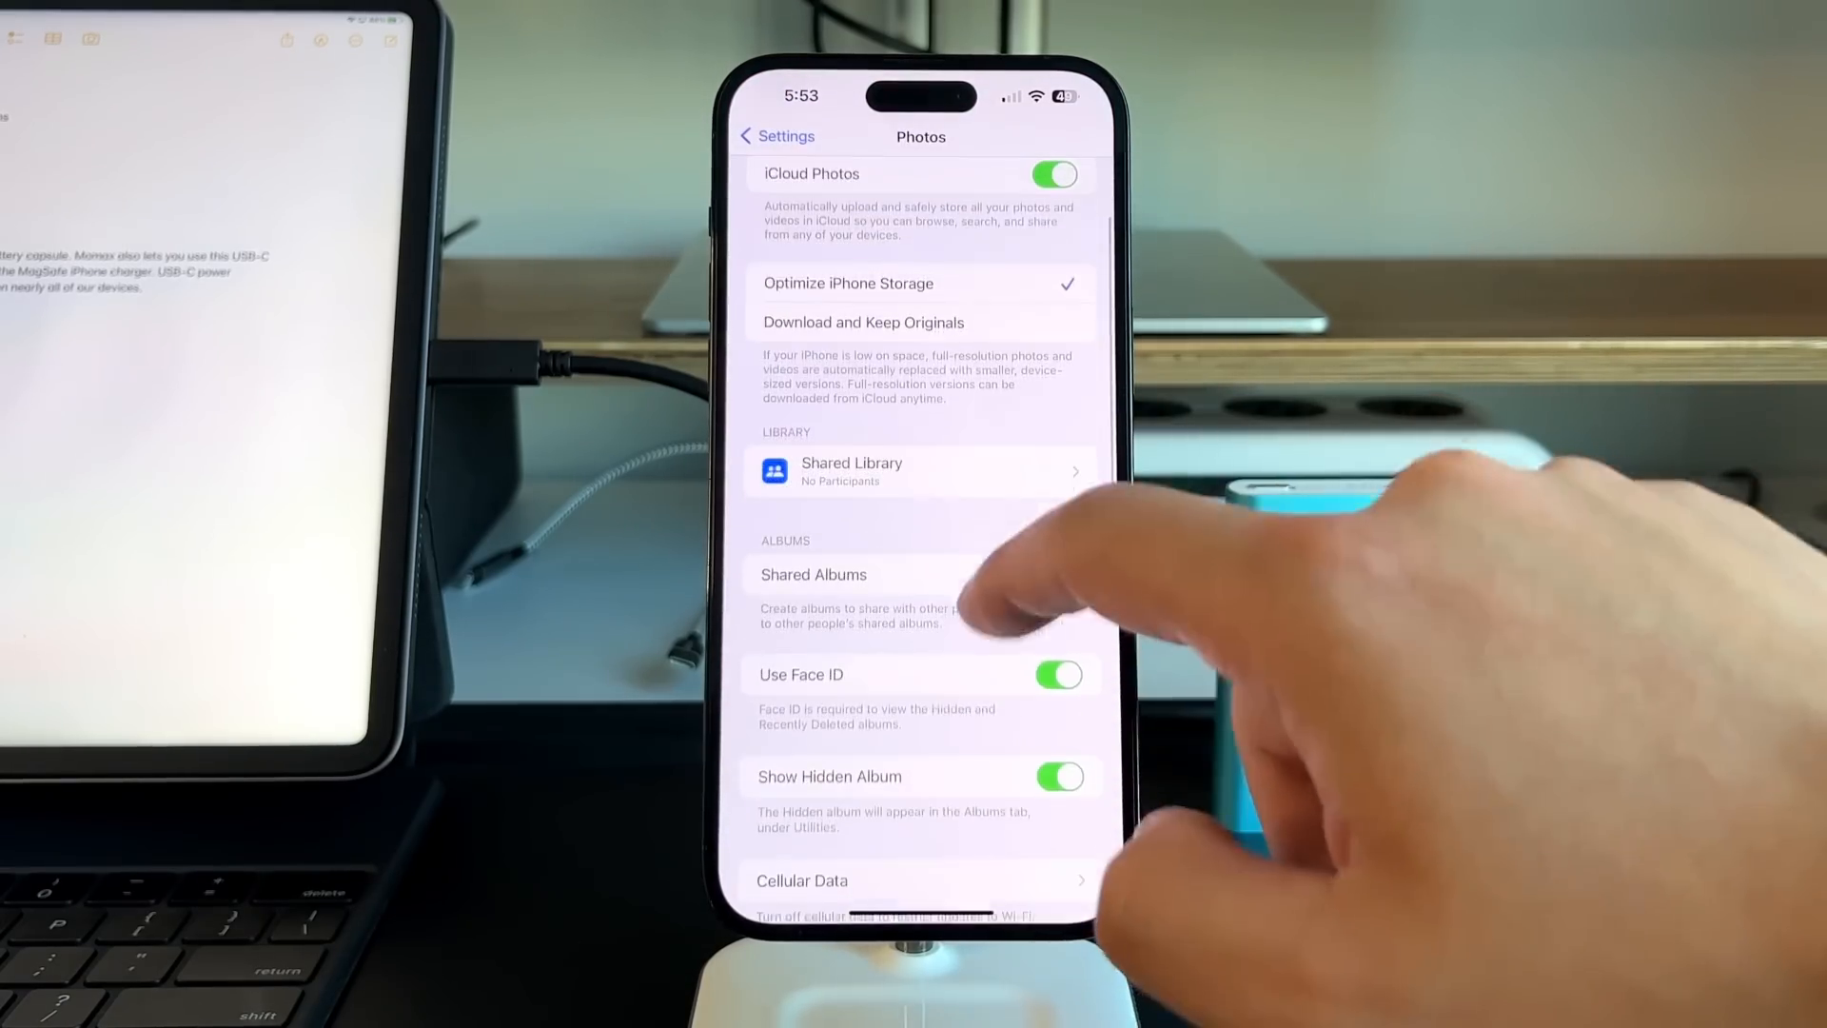
click(850, 471)
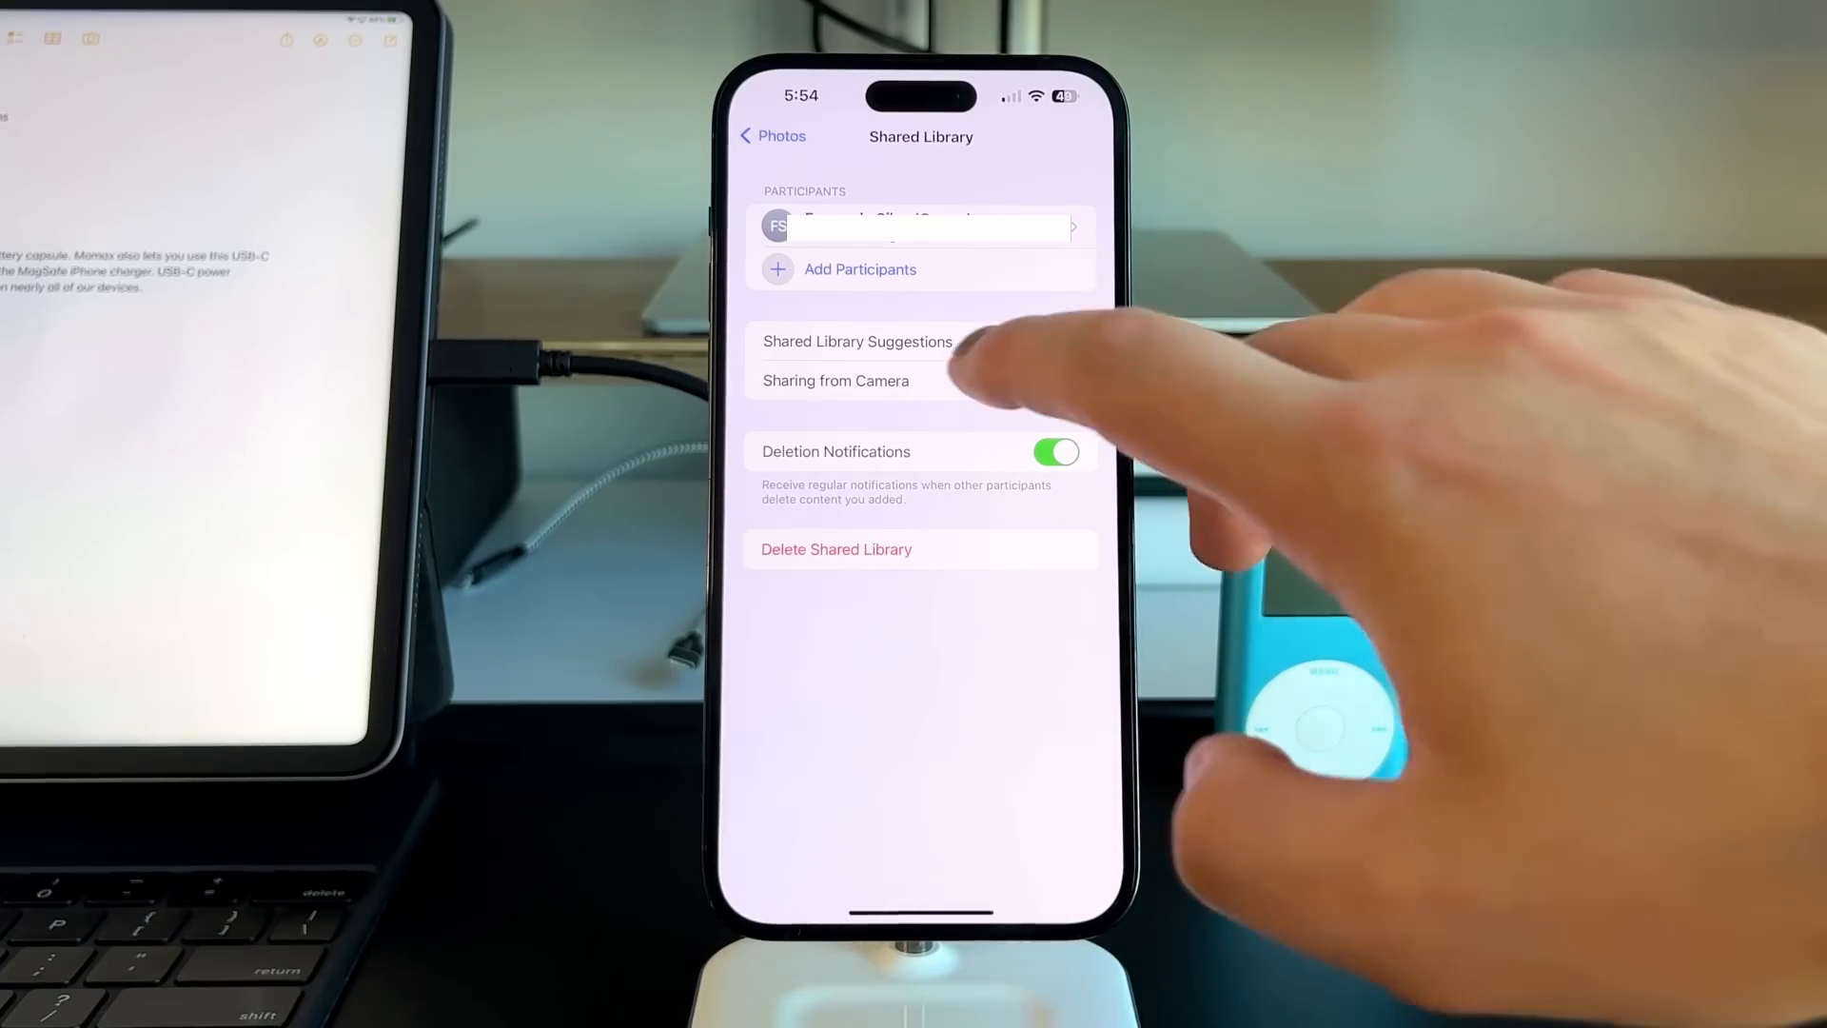
click(835, 379)
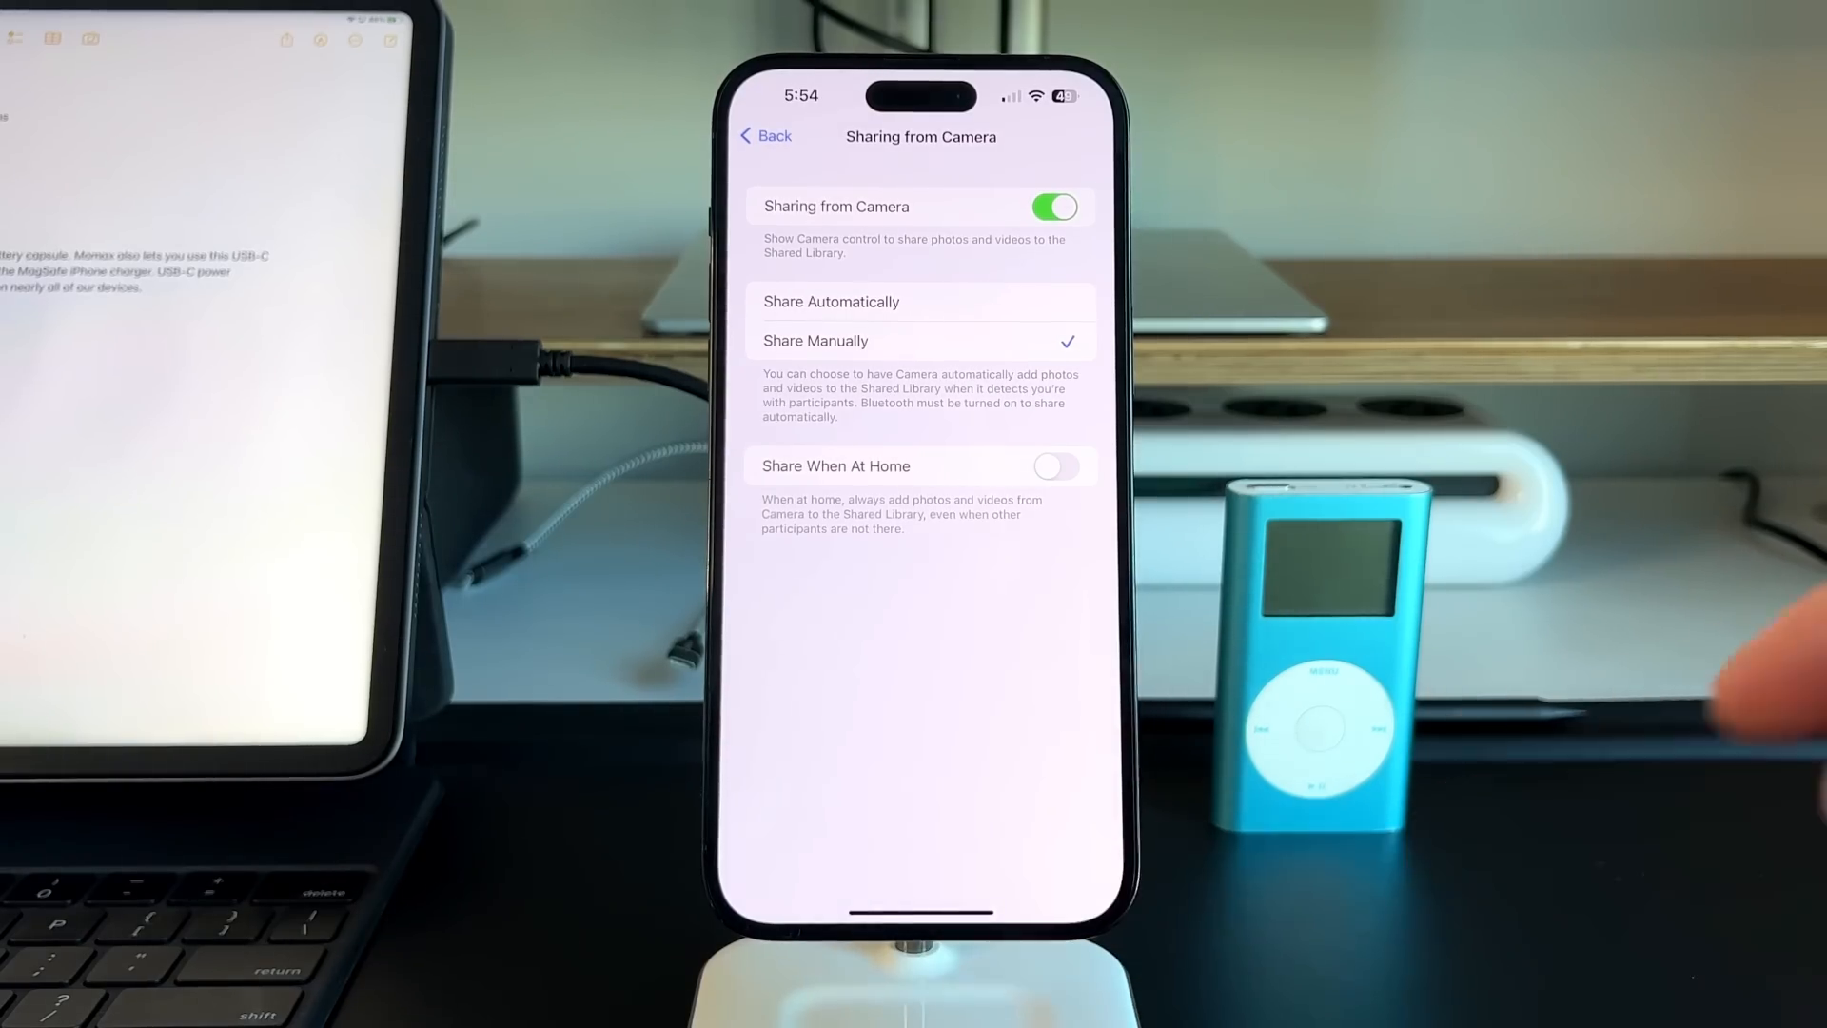
click(764, 136)
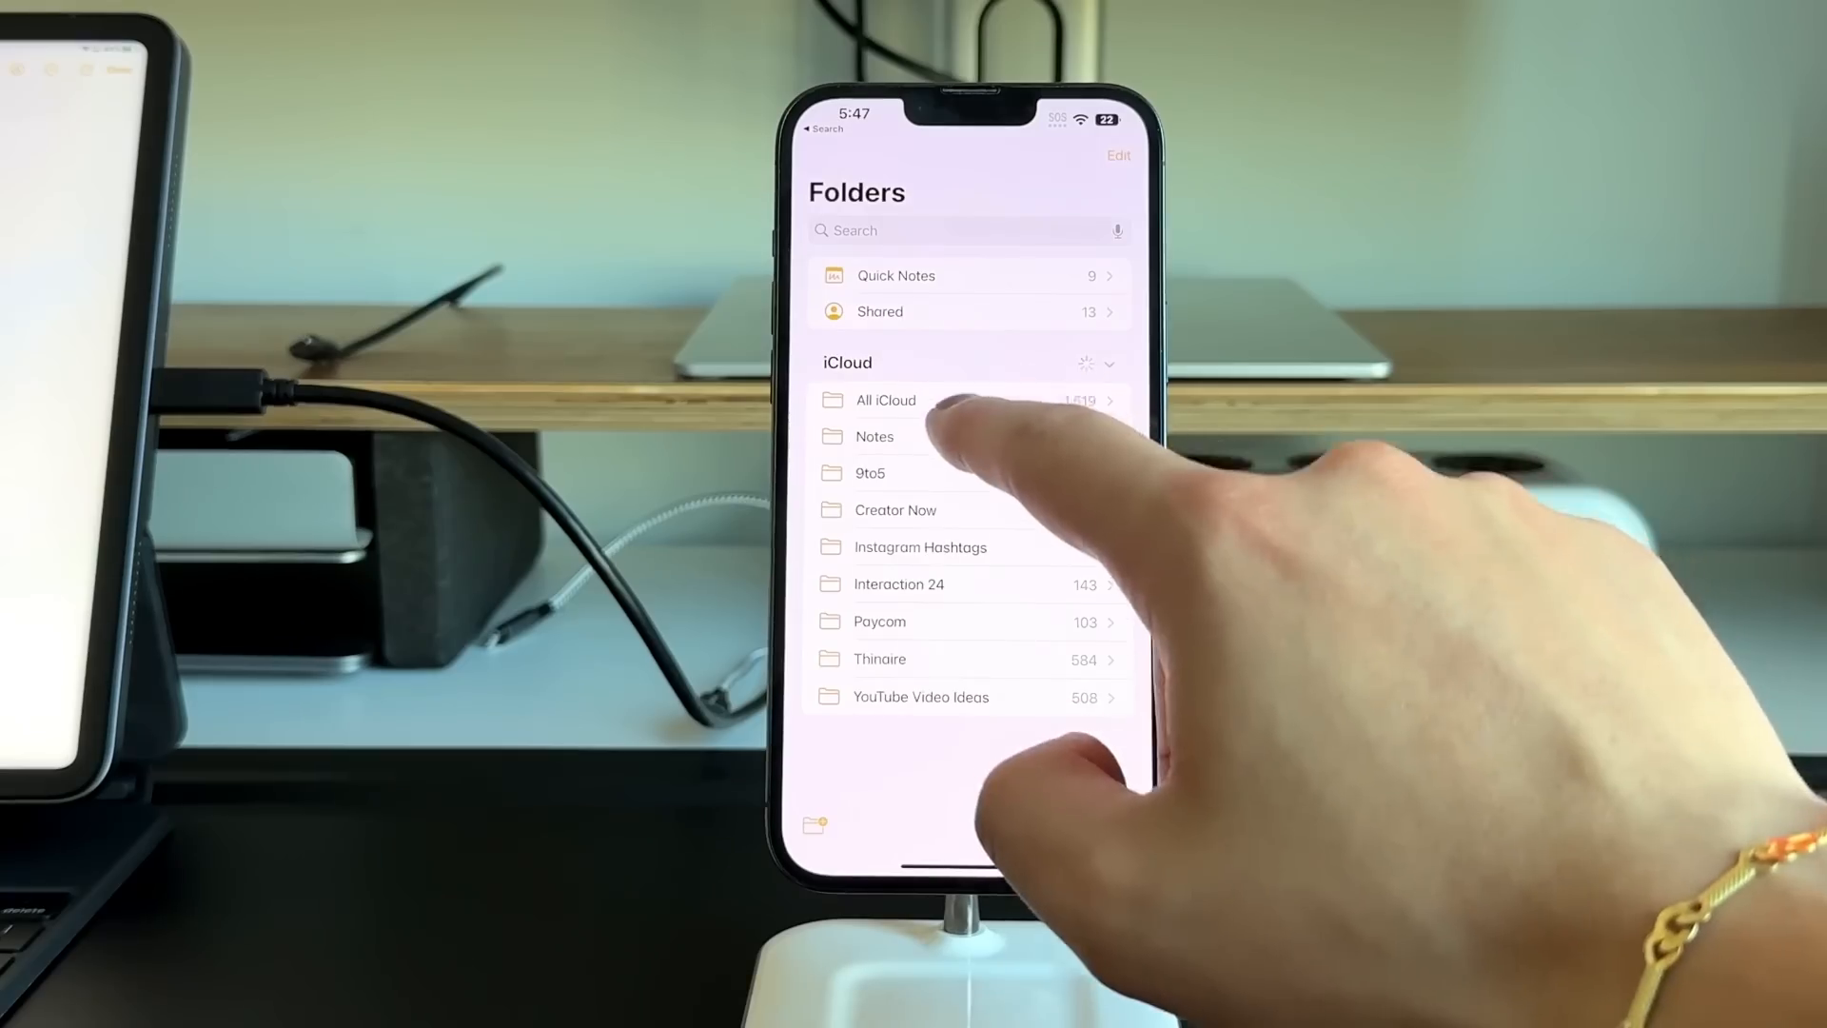
Step: Open the iOS 16.1 beta 2 note in the 9to5 folder and bring up the paste menu
click(870, 472)
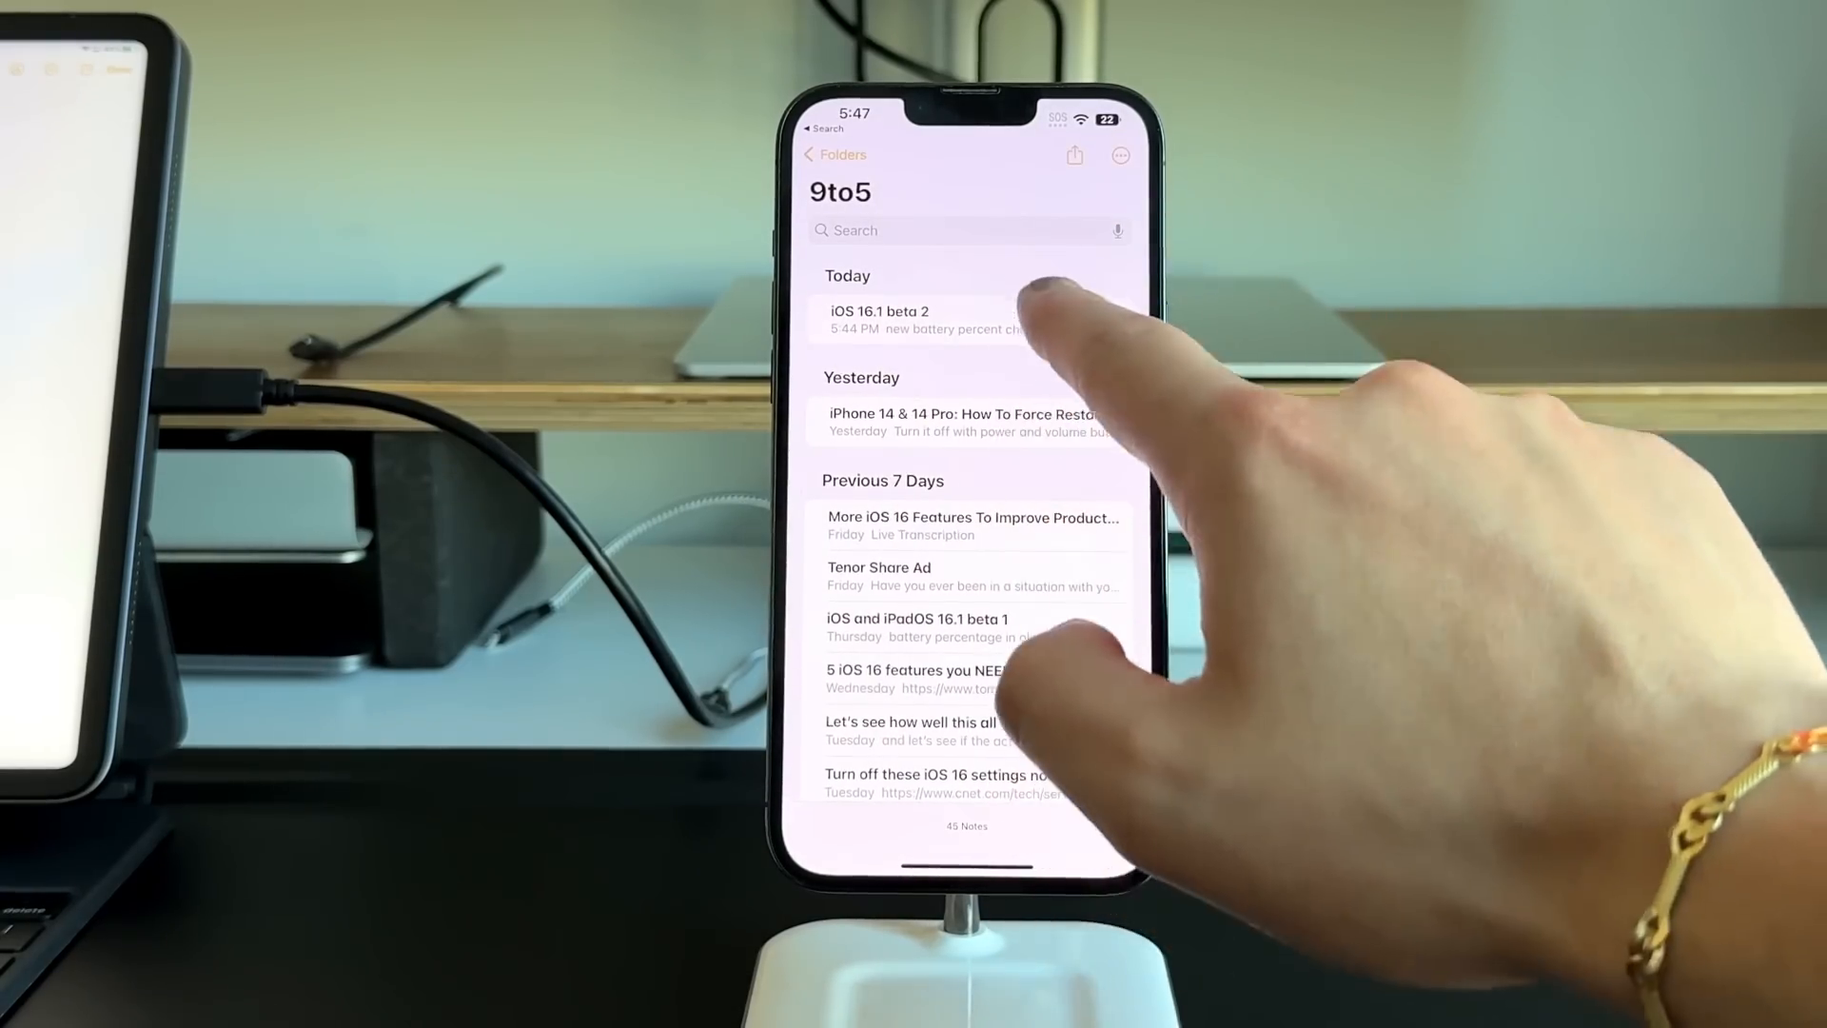
click(933, 320)
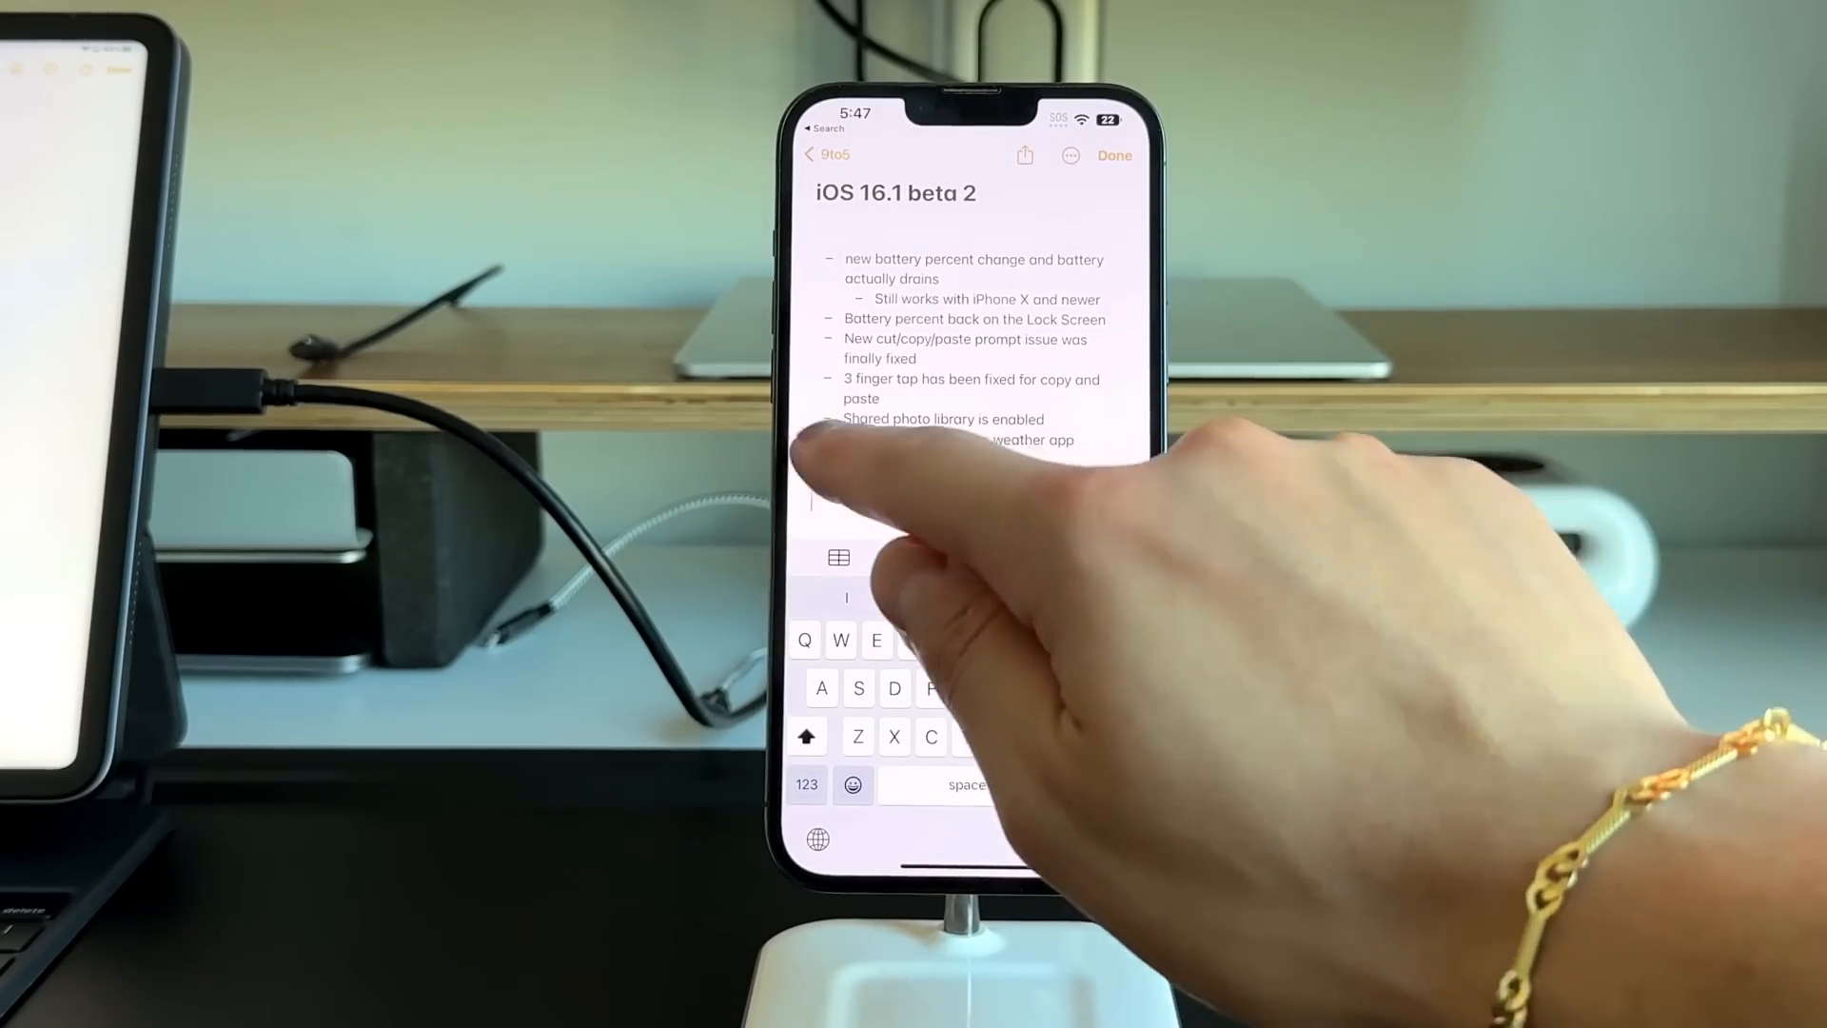
click(847, 501)
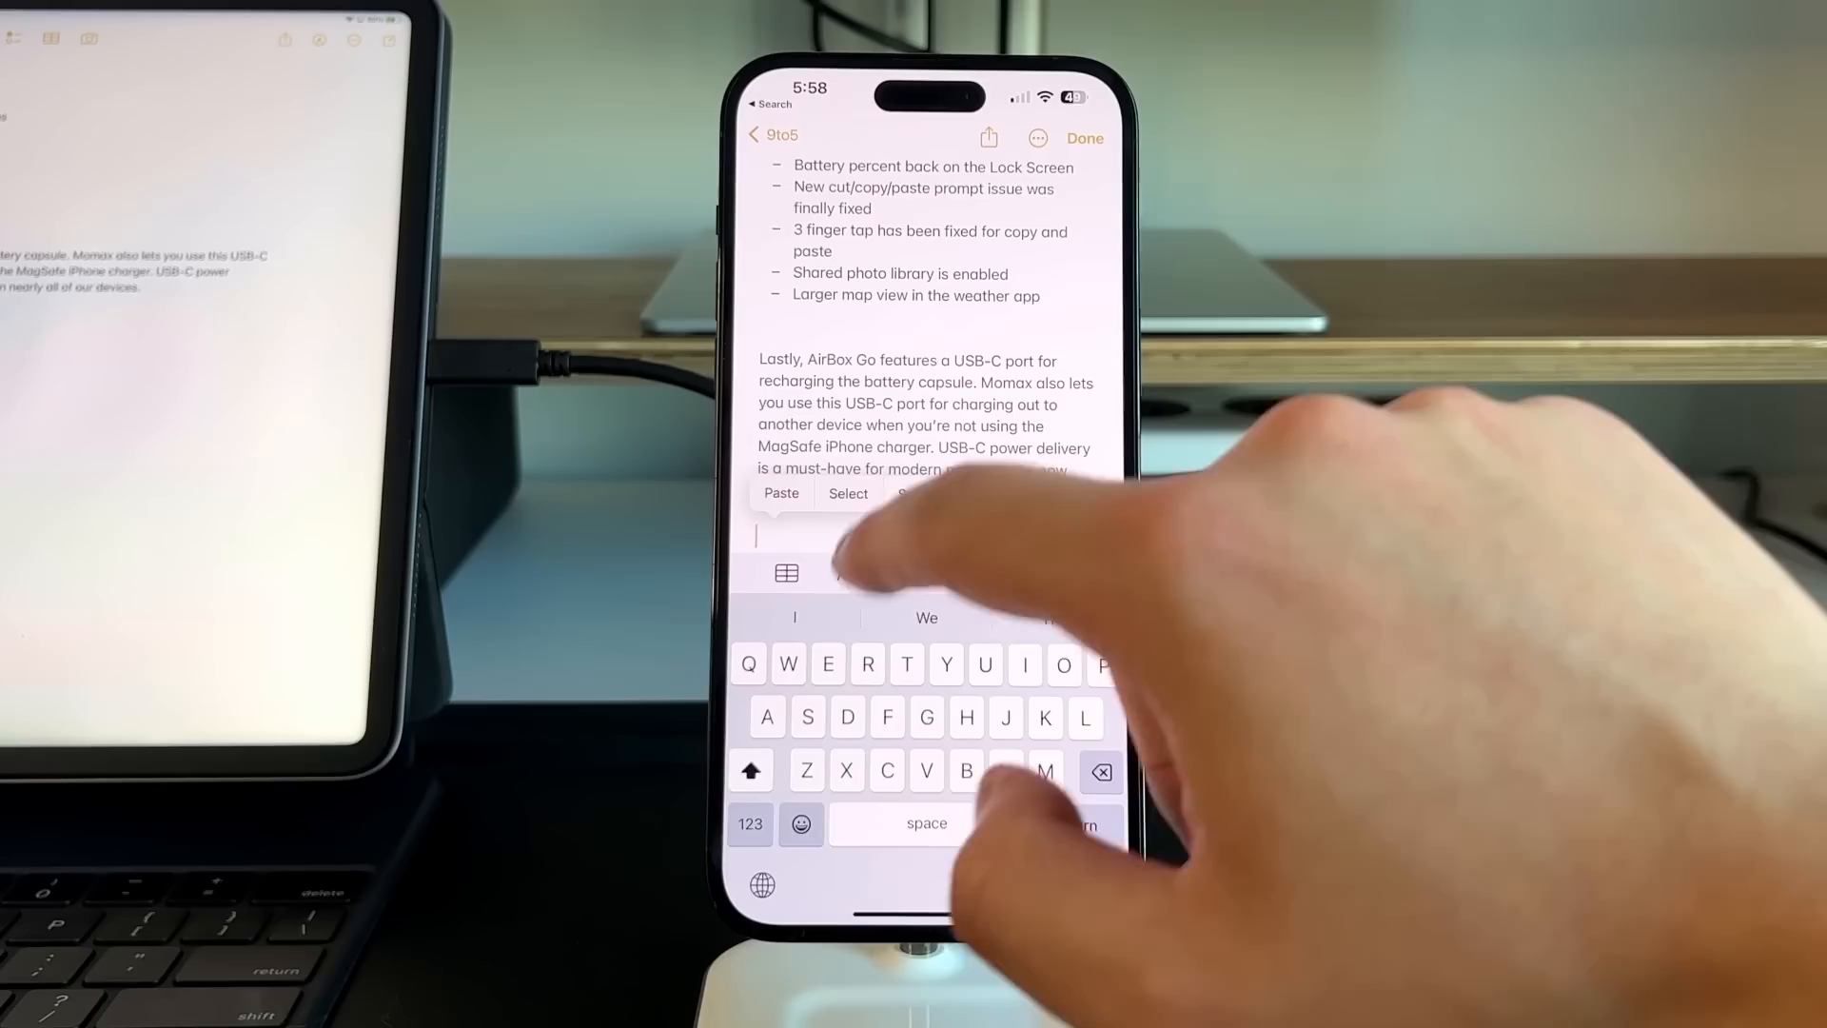
click(780, 493)
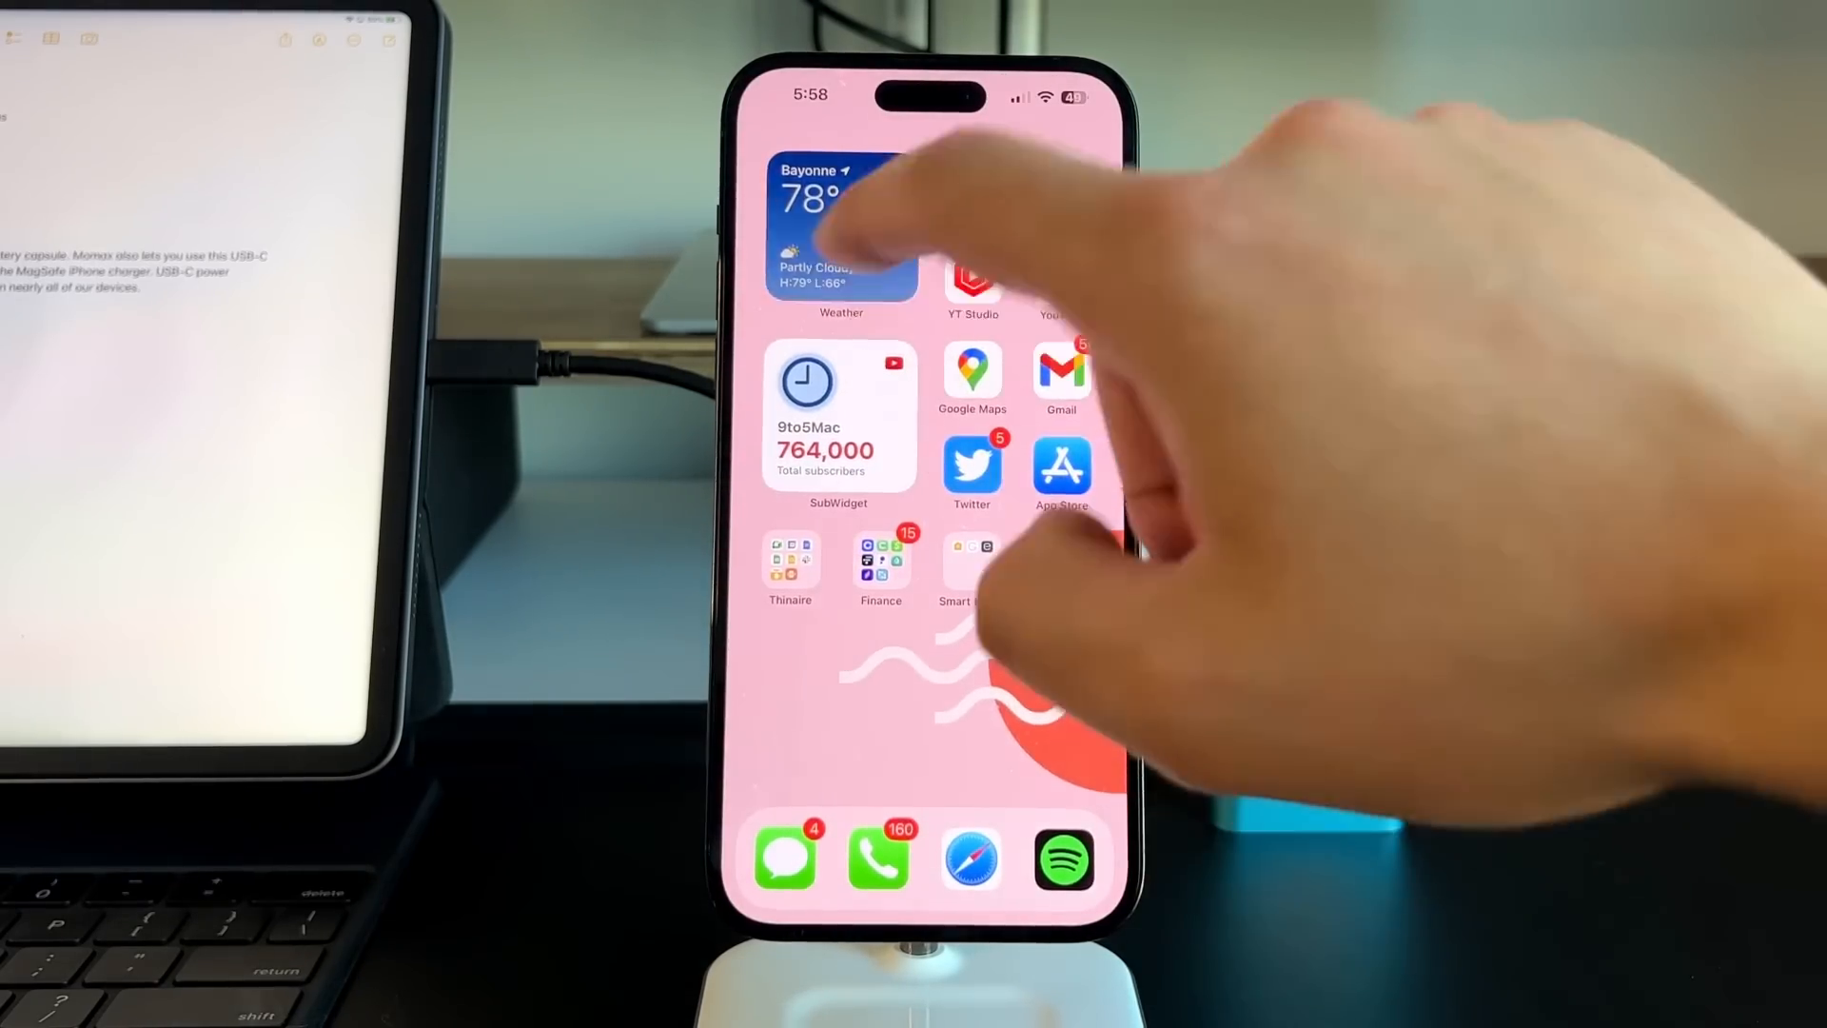
Step: Open the Bayonne weather forecast and scroll down to the precipitation map
click(841, 222)
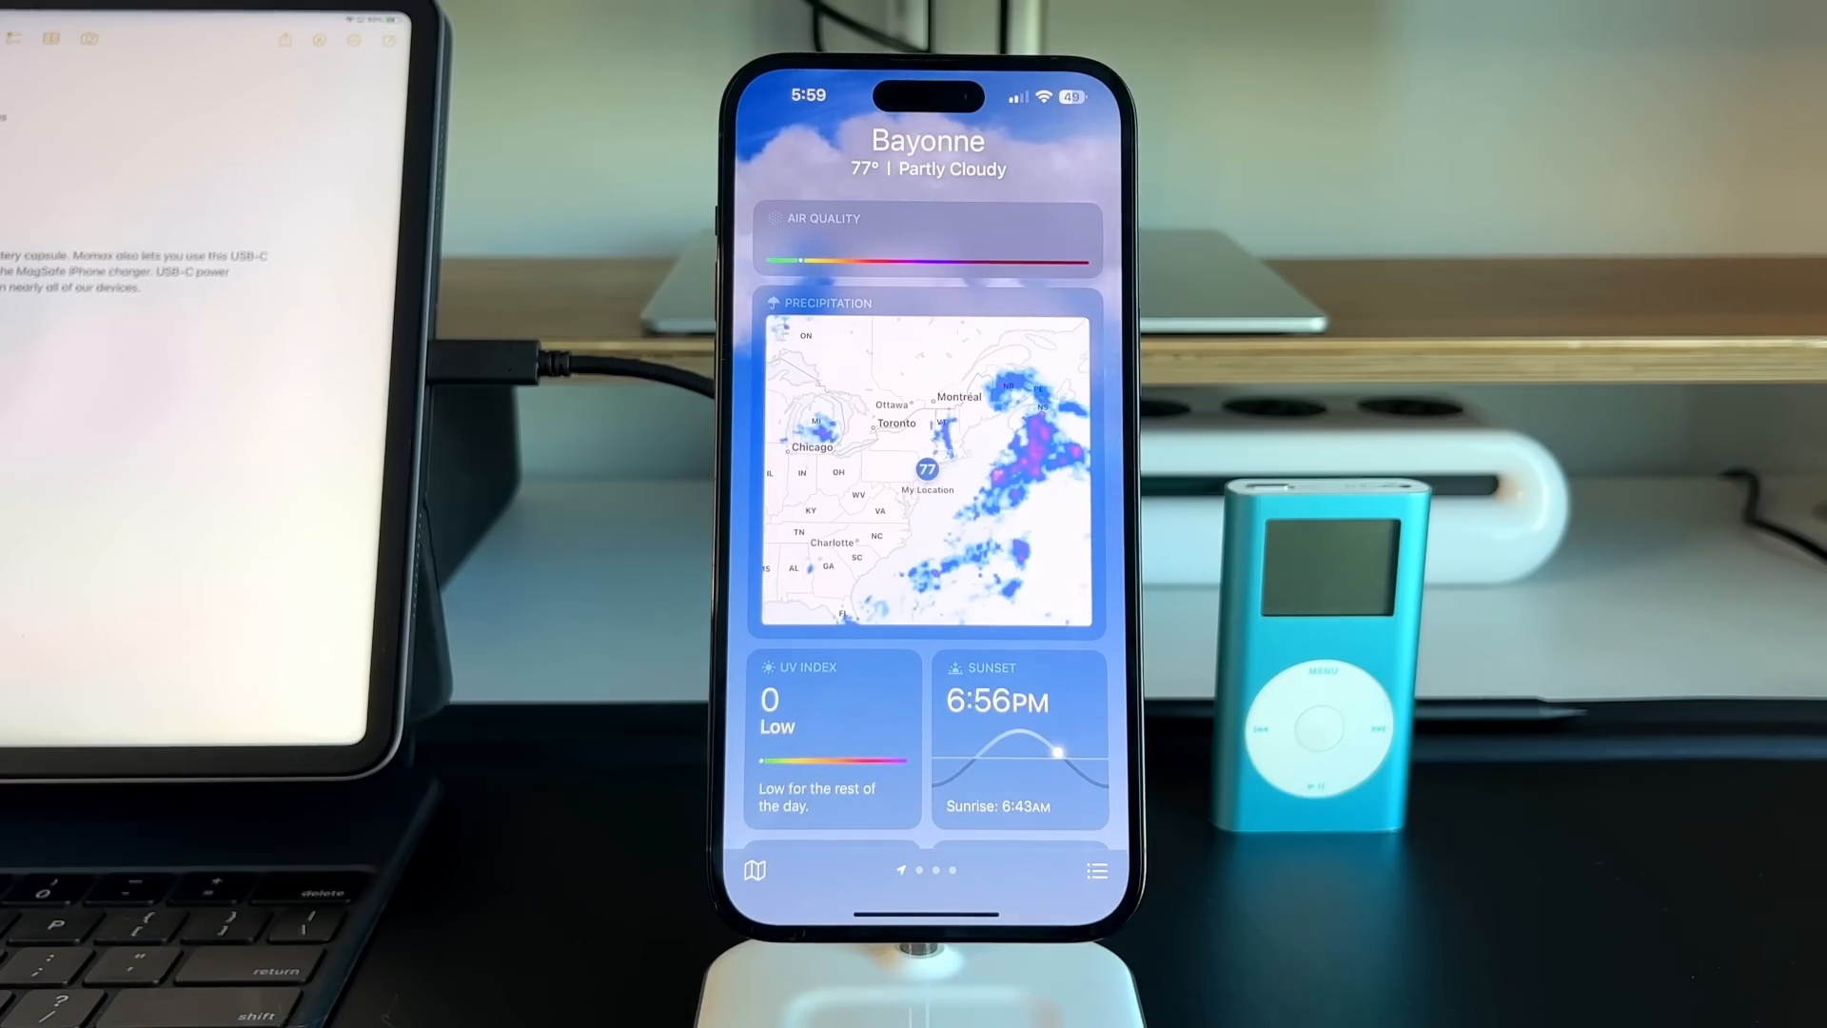
scroll(down, 3)
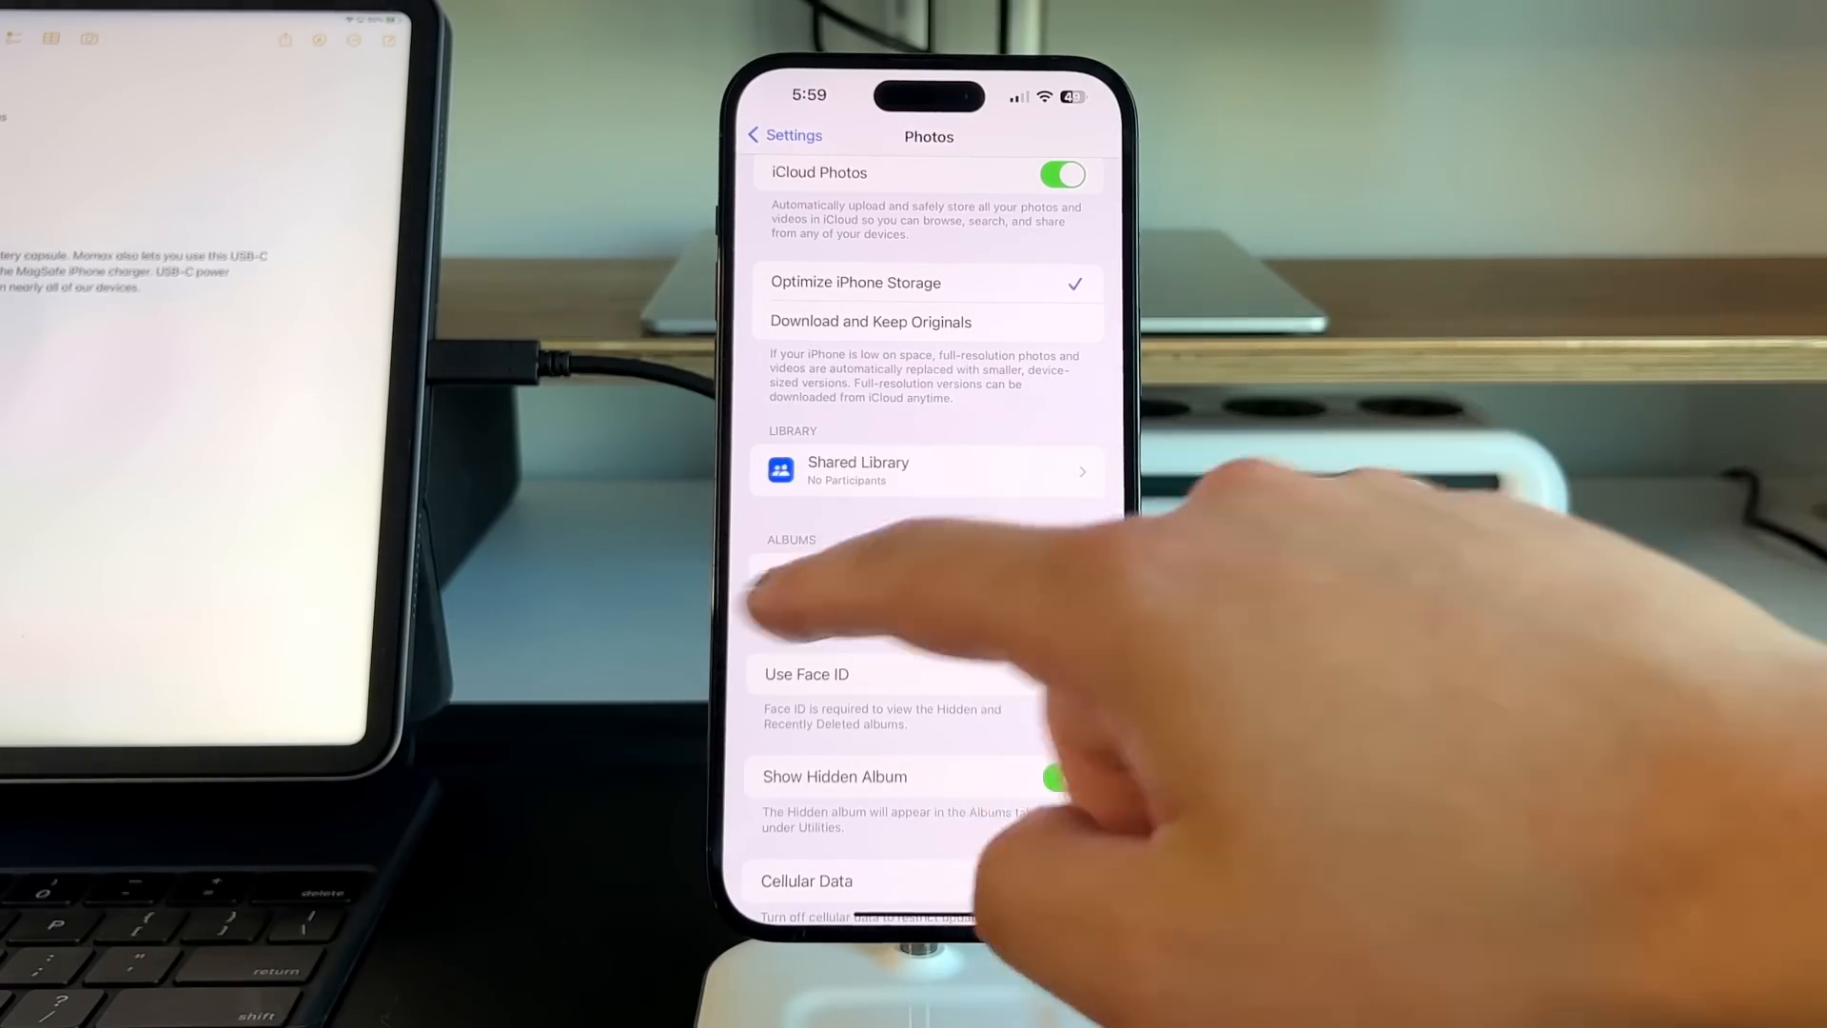
Step: Return to the main Settings list and open Battery settings
click(783, 135)
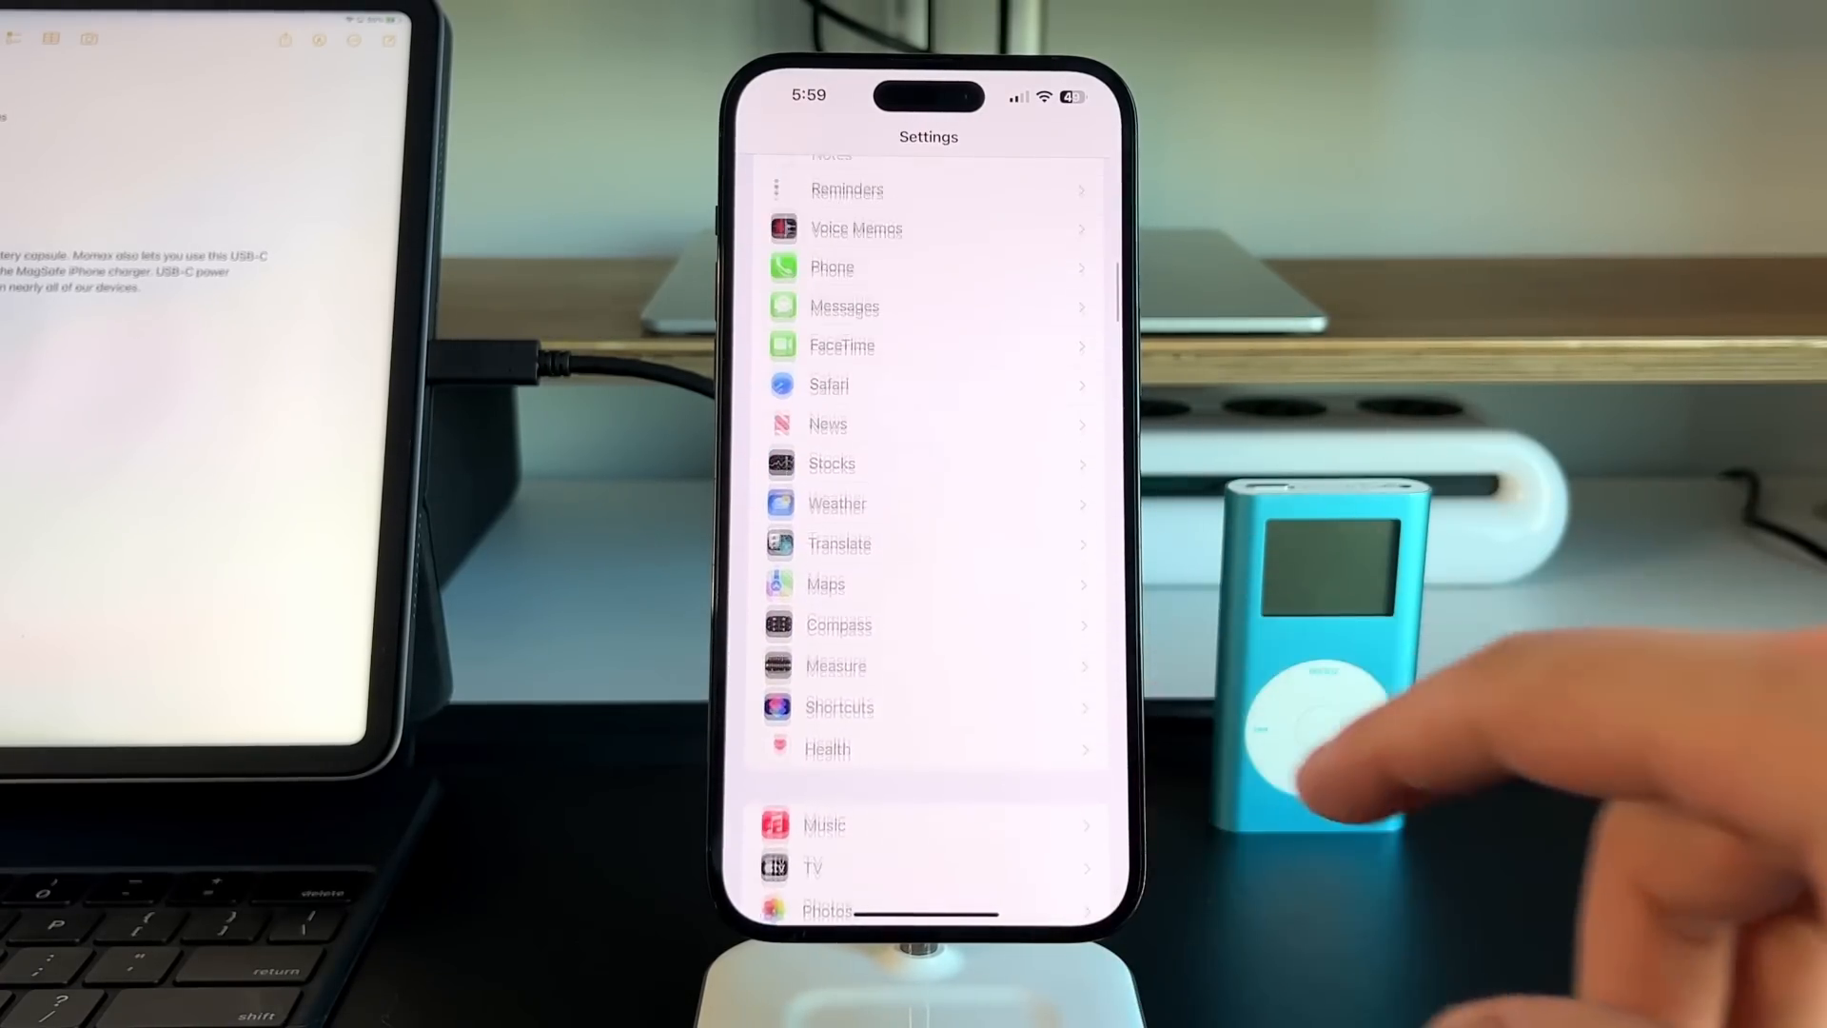
scroll(down, 3)
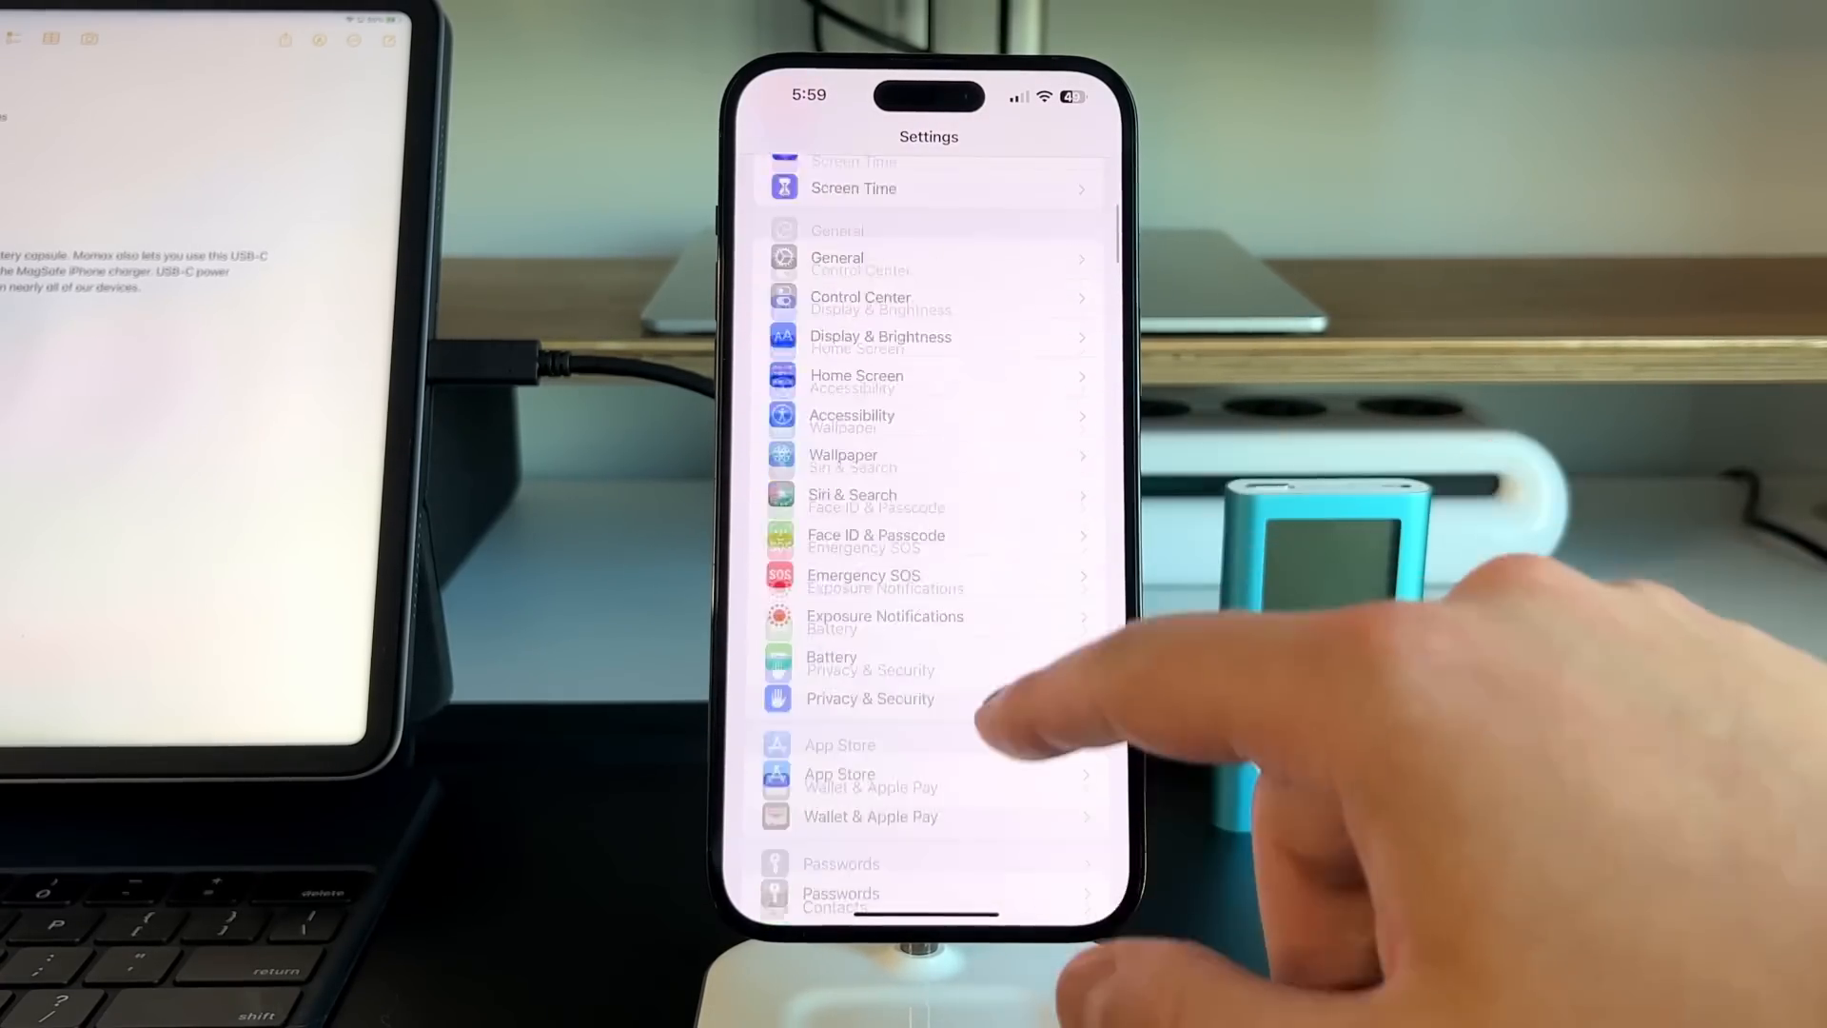
click(830, 656)
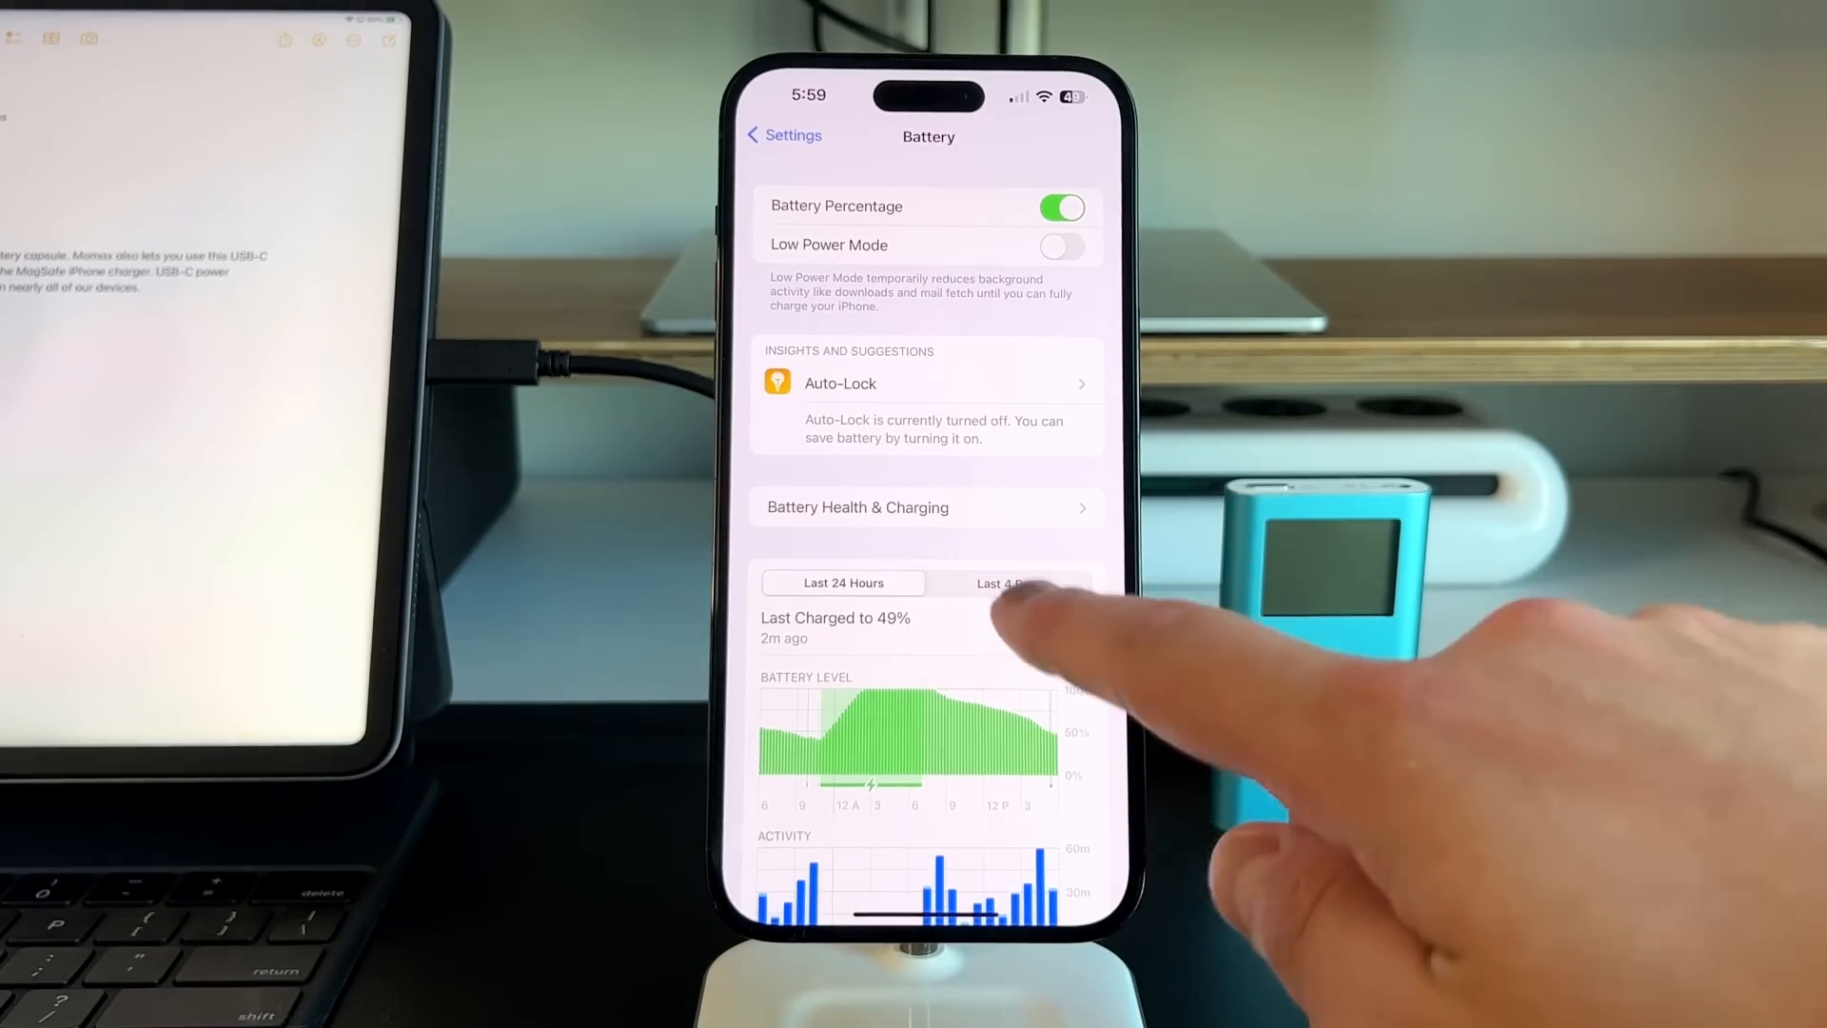
Step: View the Last 4 Days battery stats, checking Monday then today's per-app usage
click(1009, 583)
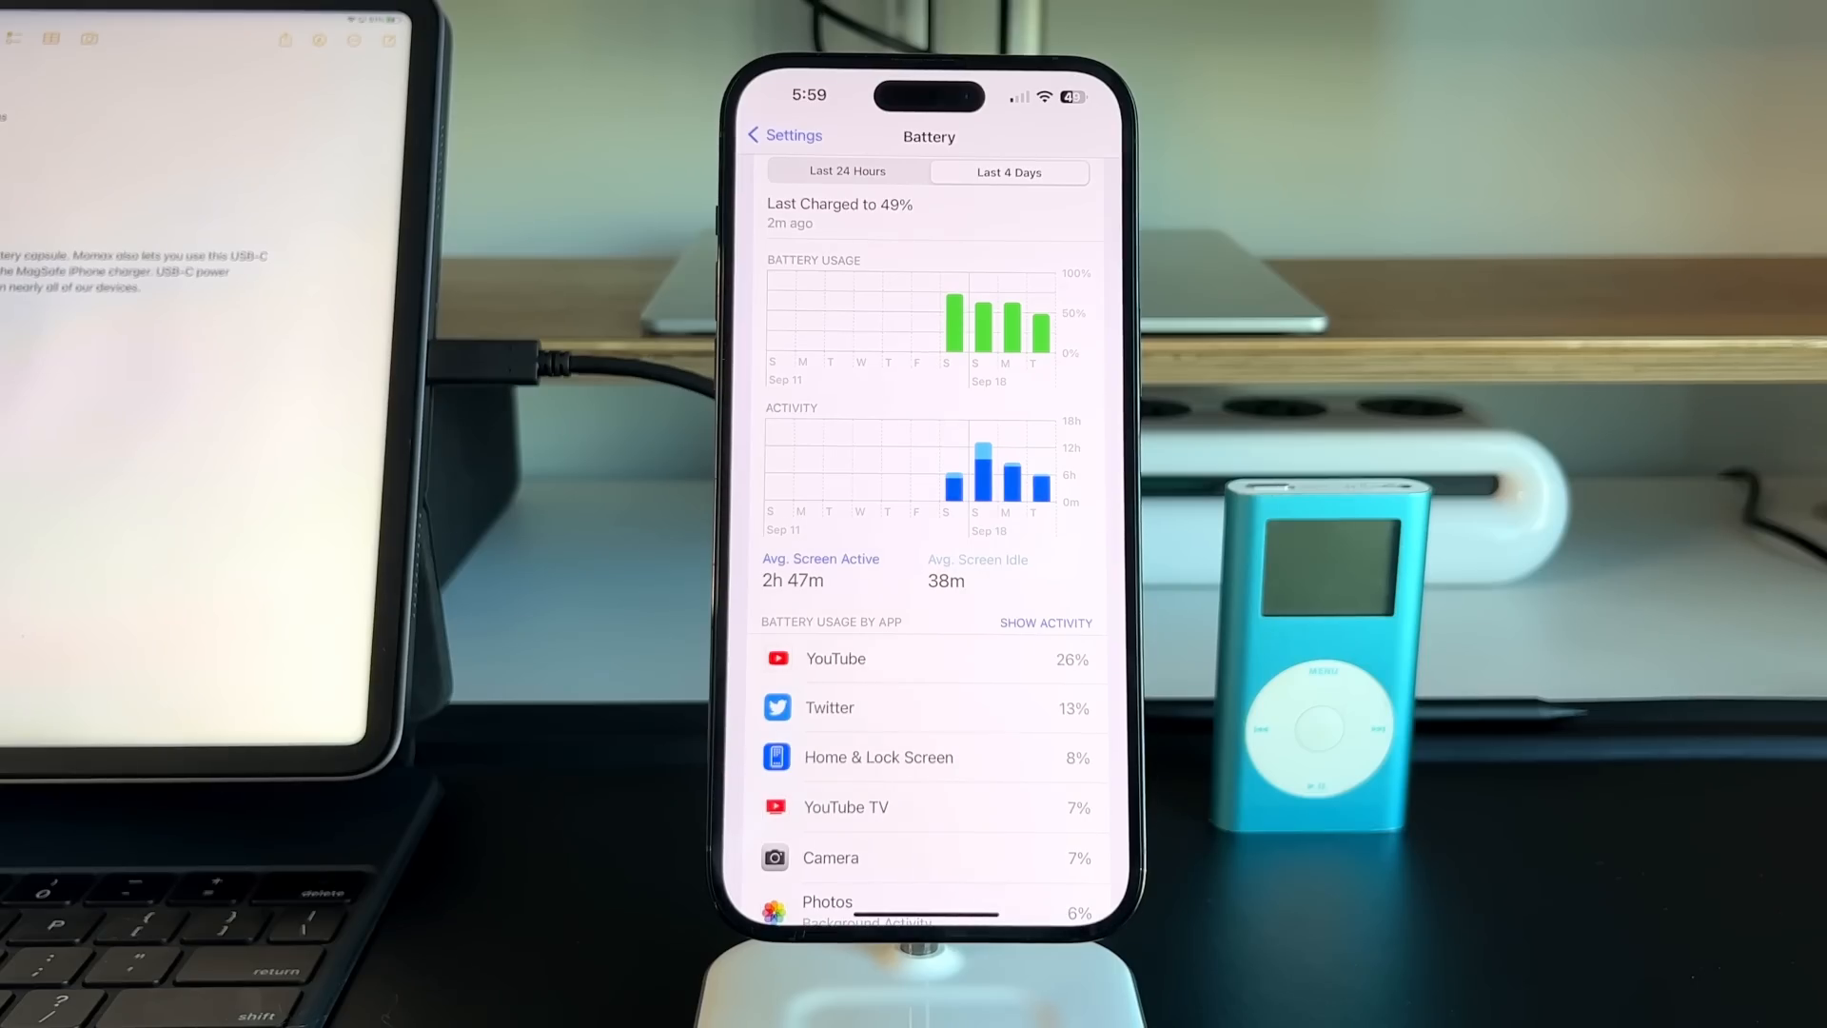
click(946, 483)
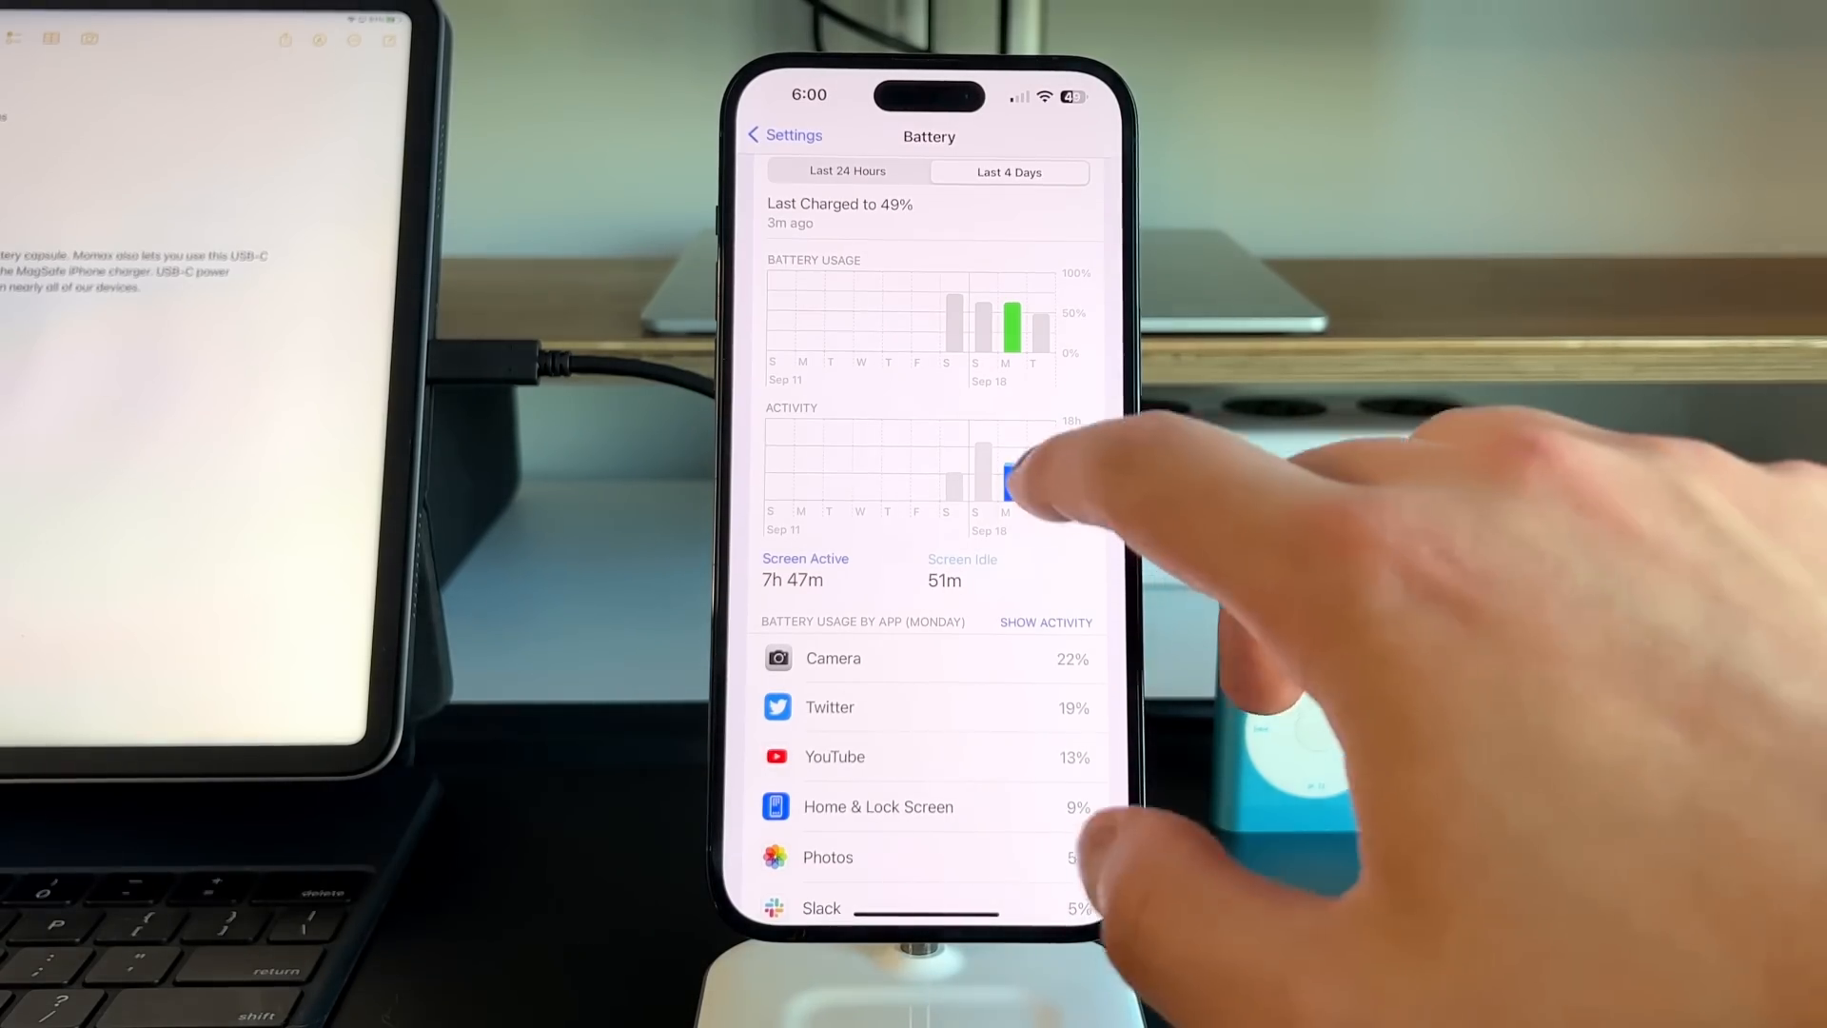
click(1033, 466)
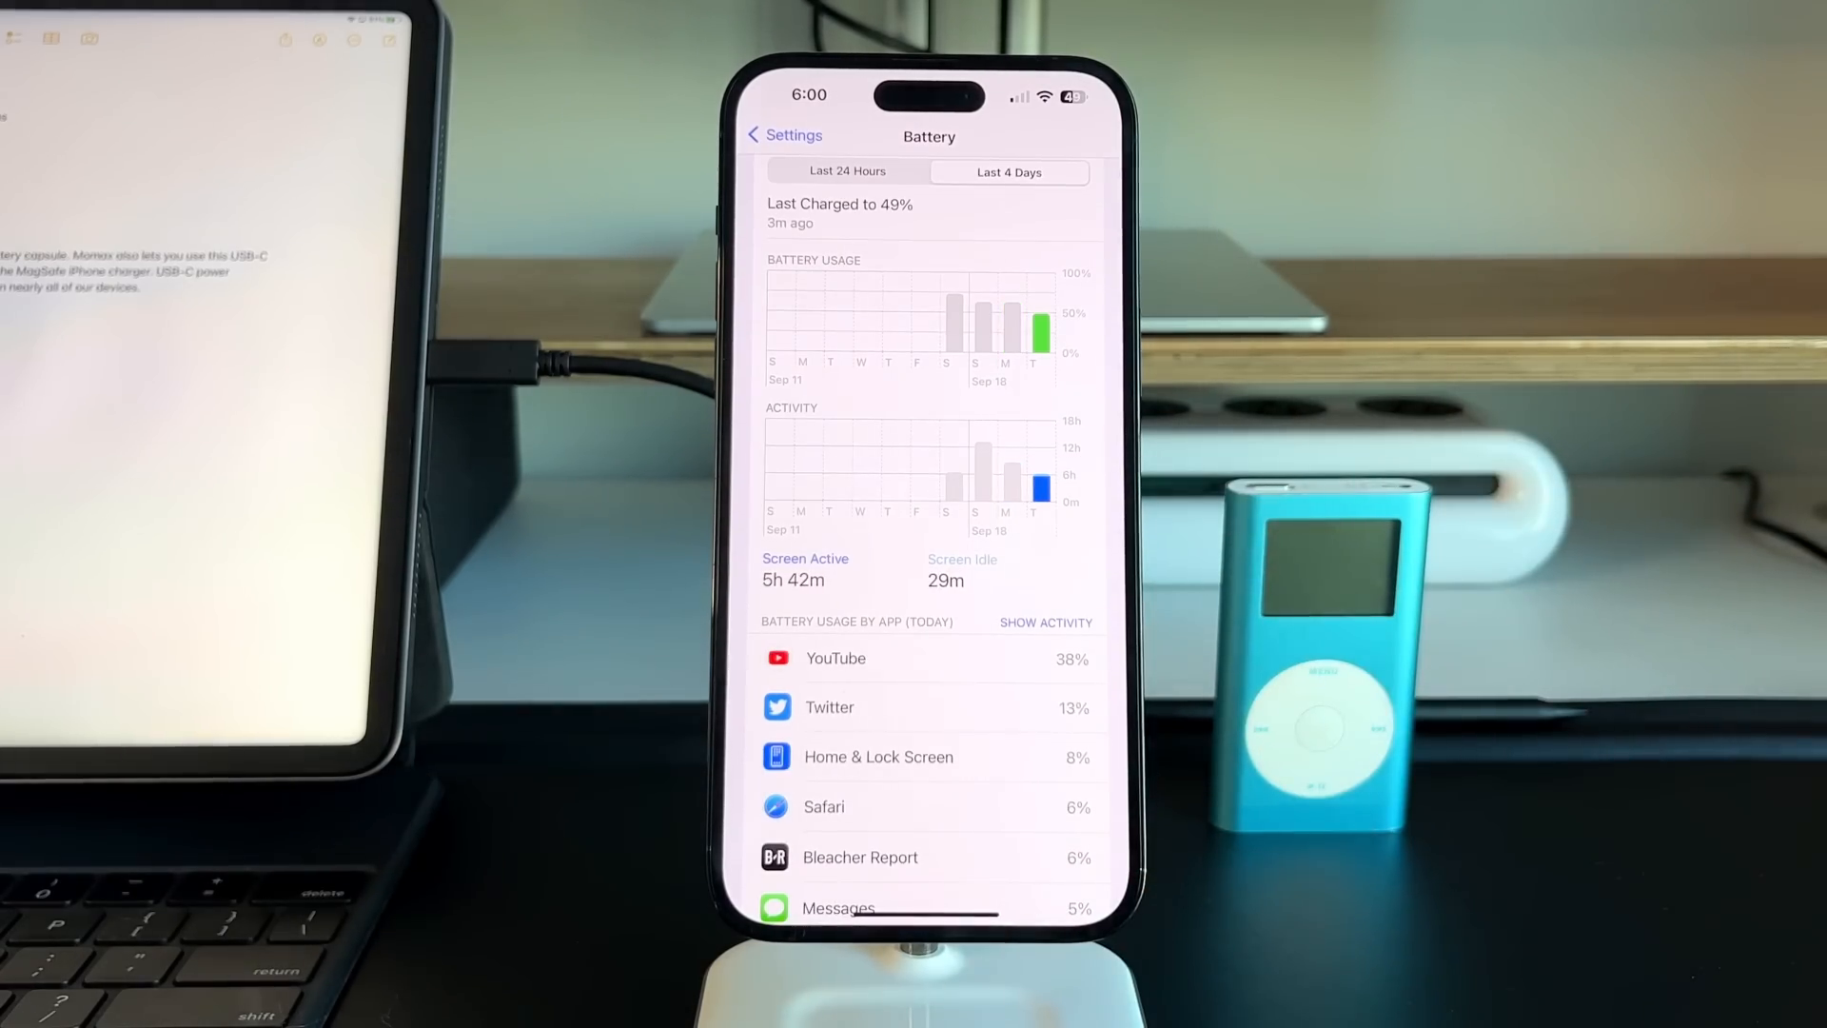